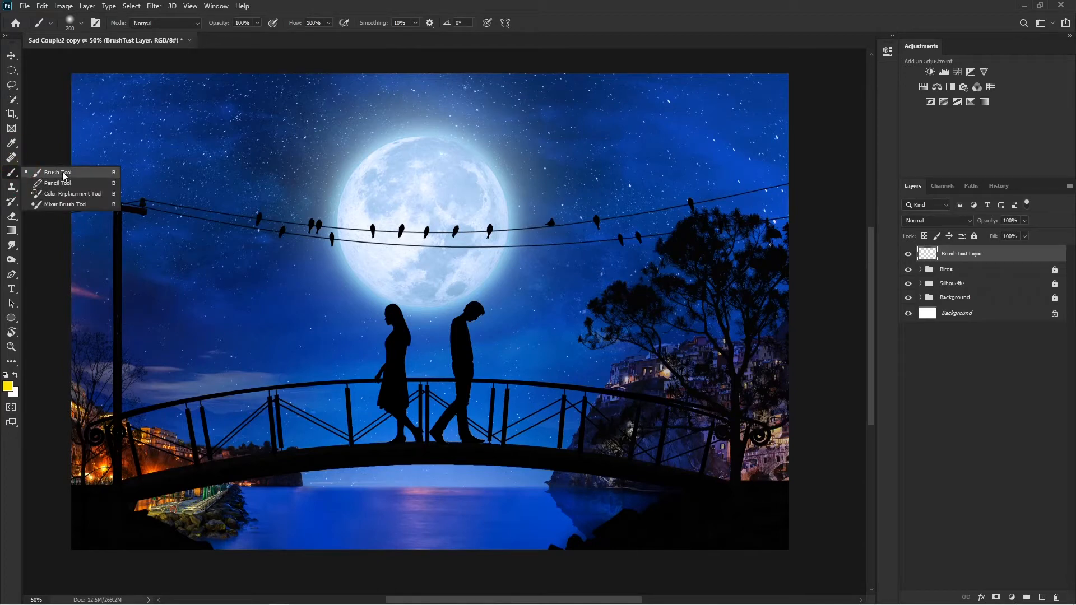
pyautogui.moveTo(584, 262)
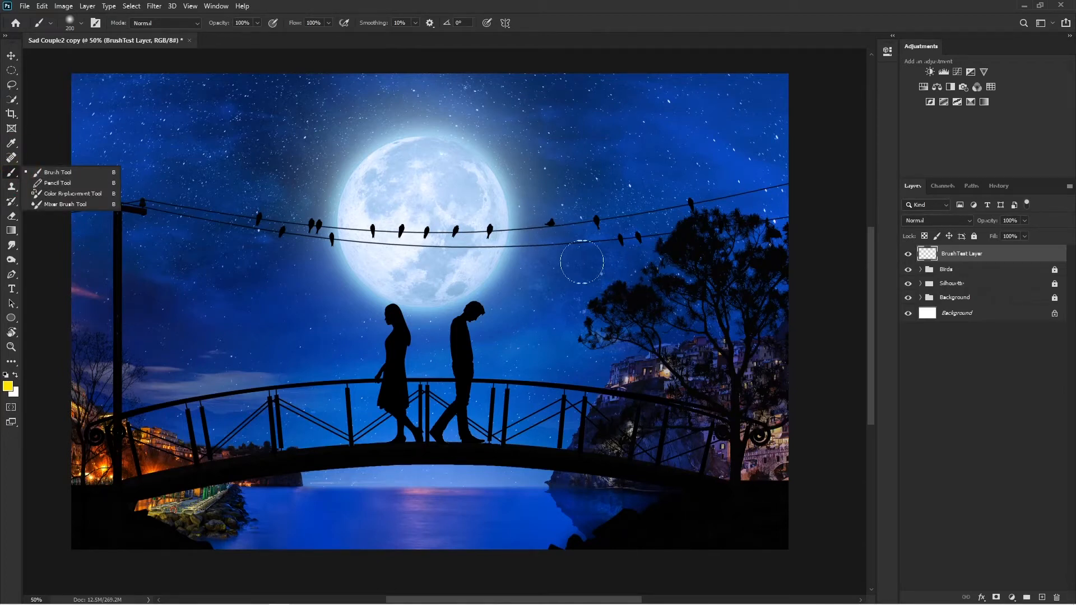
pyautogui.moveTo(637, 190)
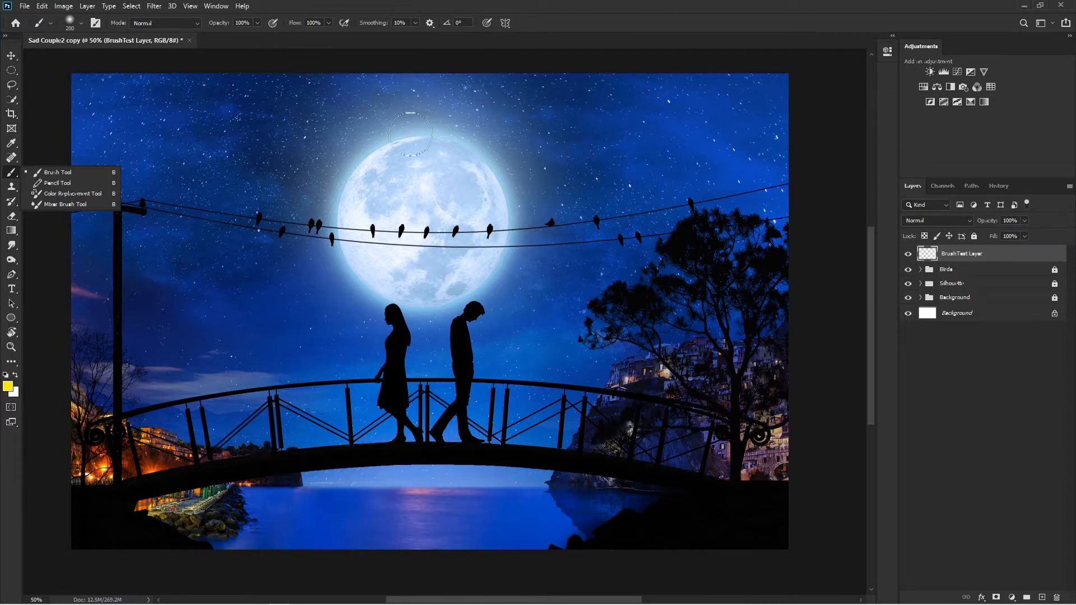
pyautogui.moveTo(556, 154)
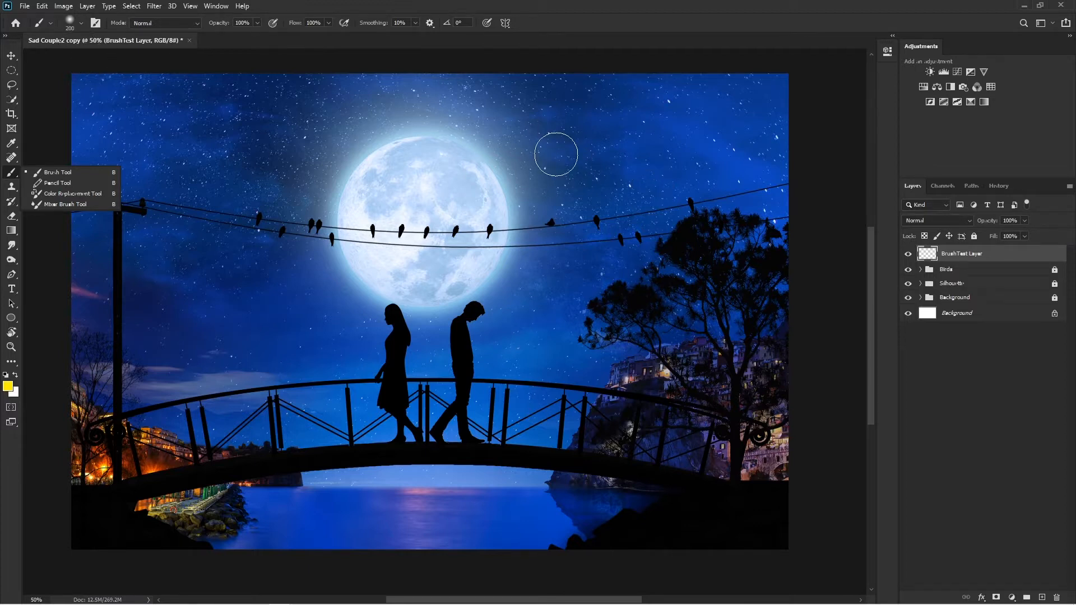
pyautogui.moveTo(269, 173)
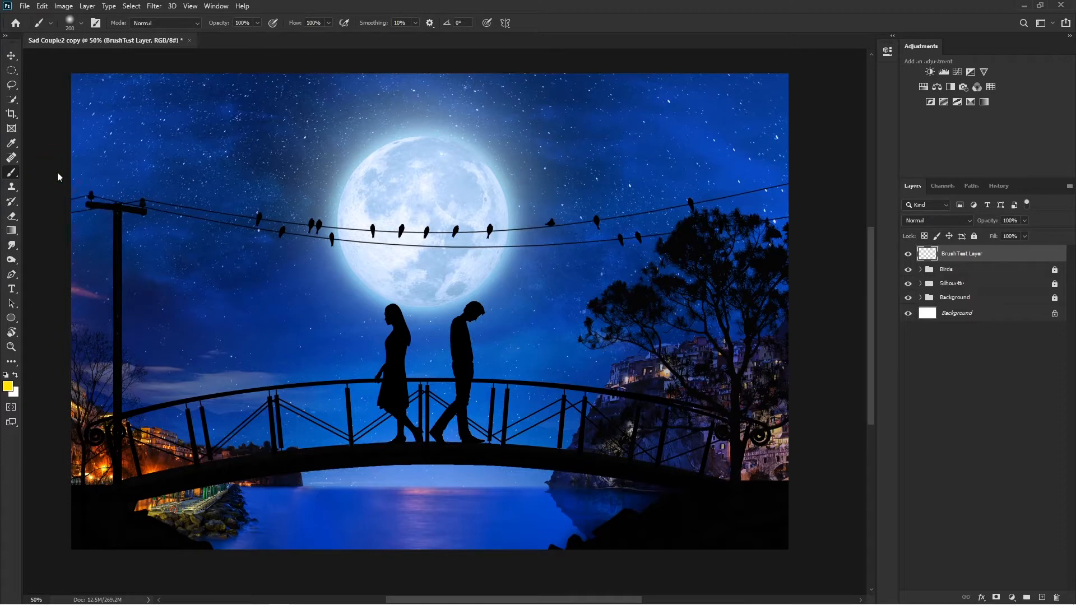
pyautogui.moveTo(413, 182)
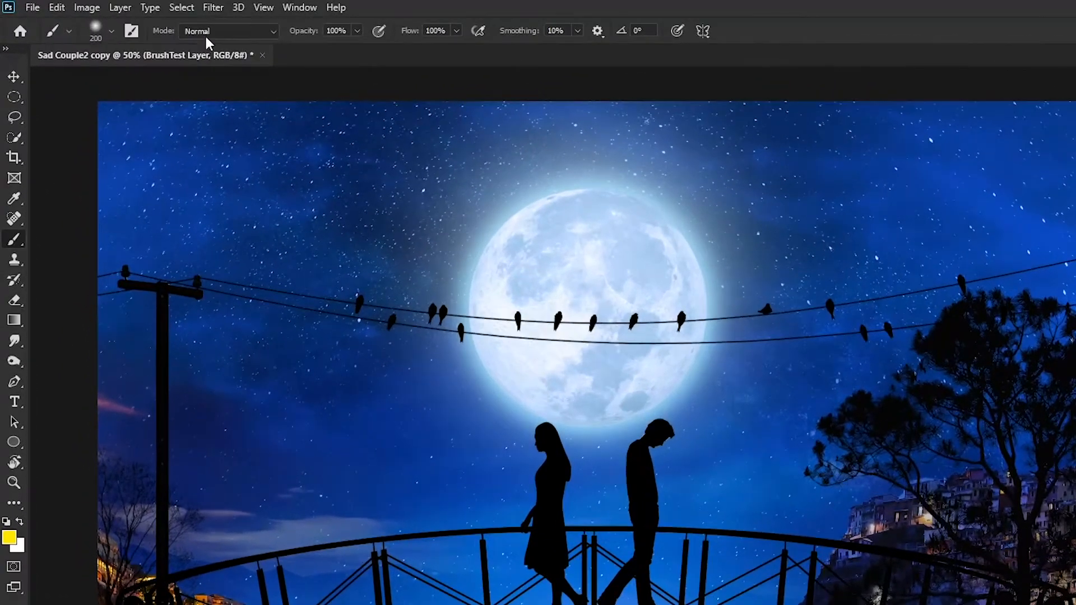
pyautogui.moveTo(443, 50)
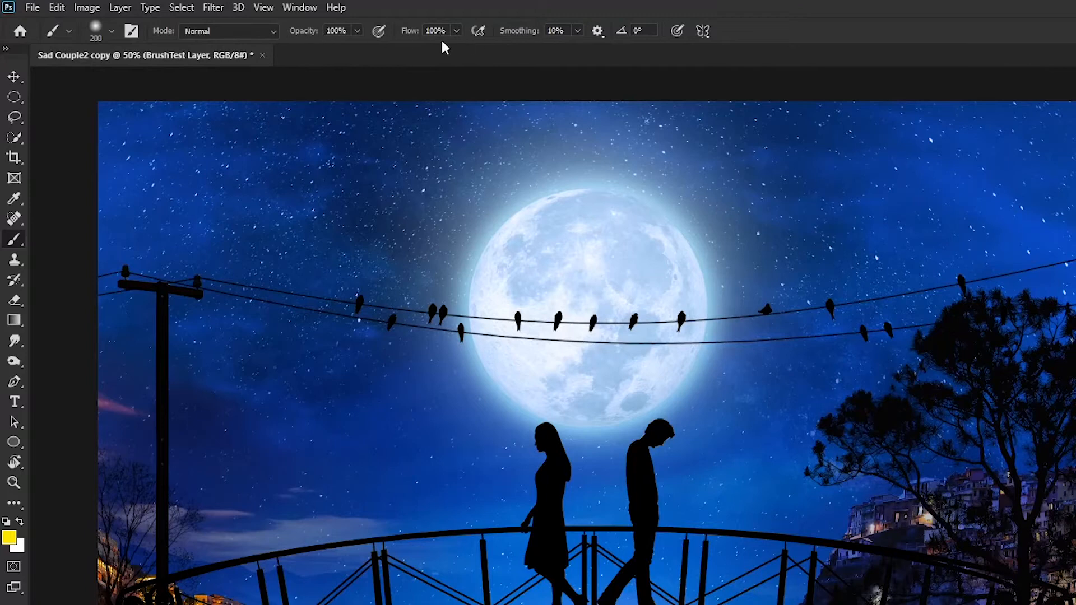
pyautogui.click(300, 7)
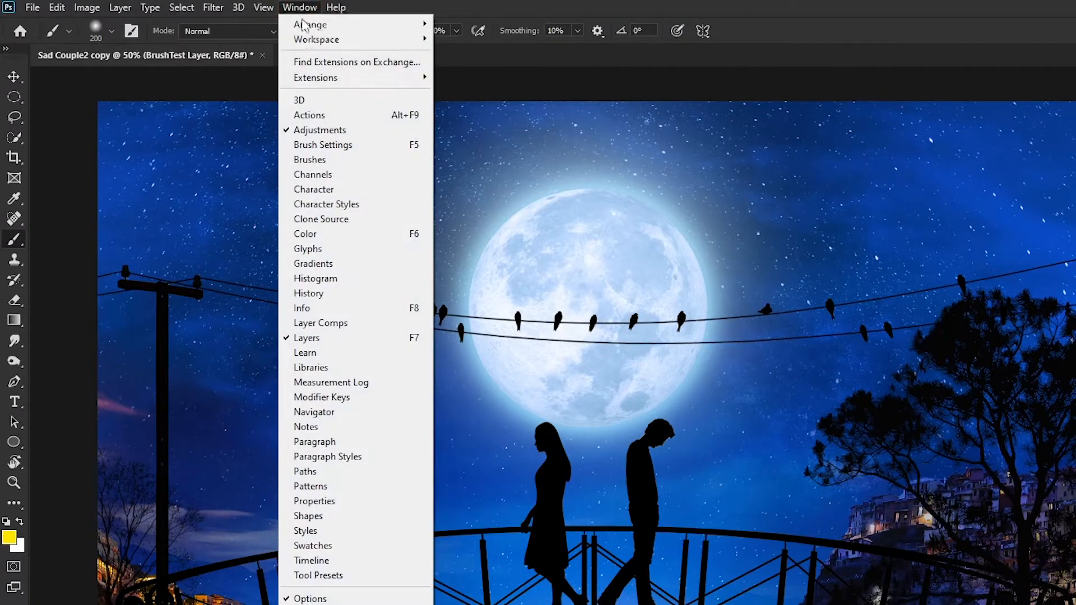
pyautogui.moveTo(352, 570)
pyautogui.write('ff0000')
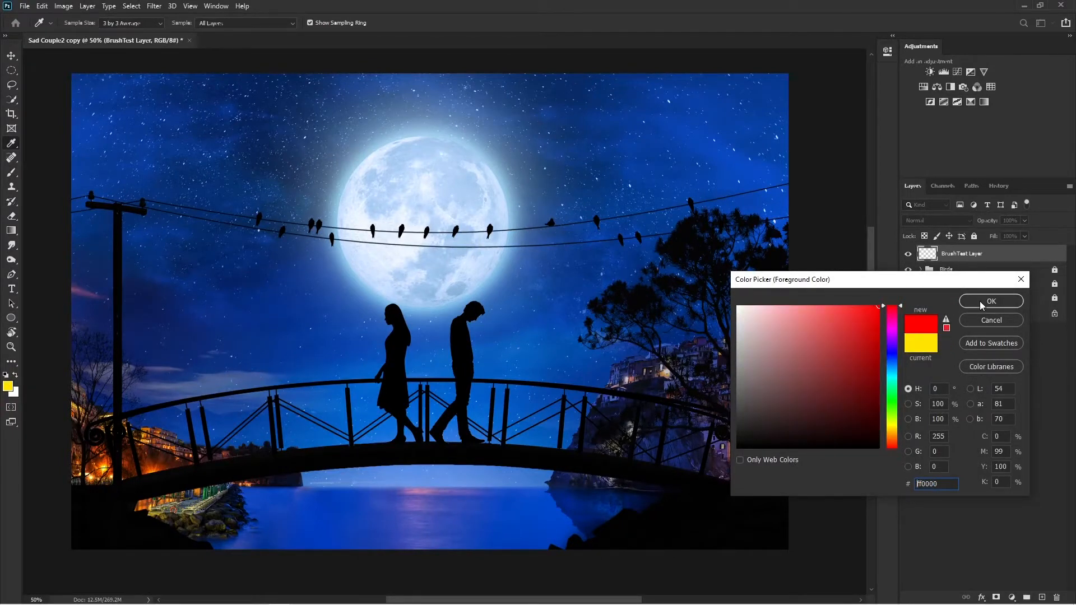
# - Confirm #ff0000 red as the foreground colour and paint a test stroke left of the moon
pyautogui.click(991, 301)
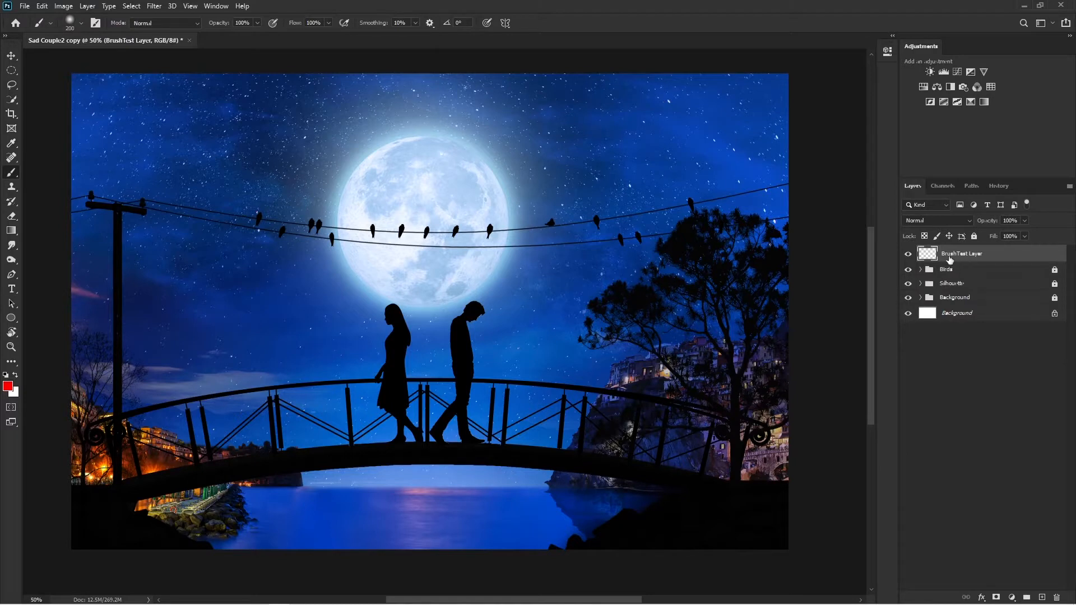
pyautogui.moveTo(447, 286)
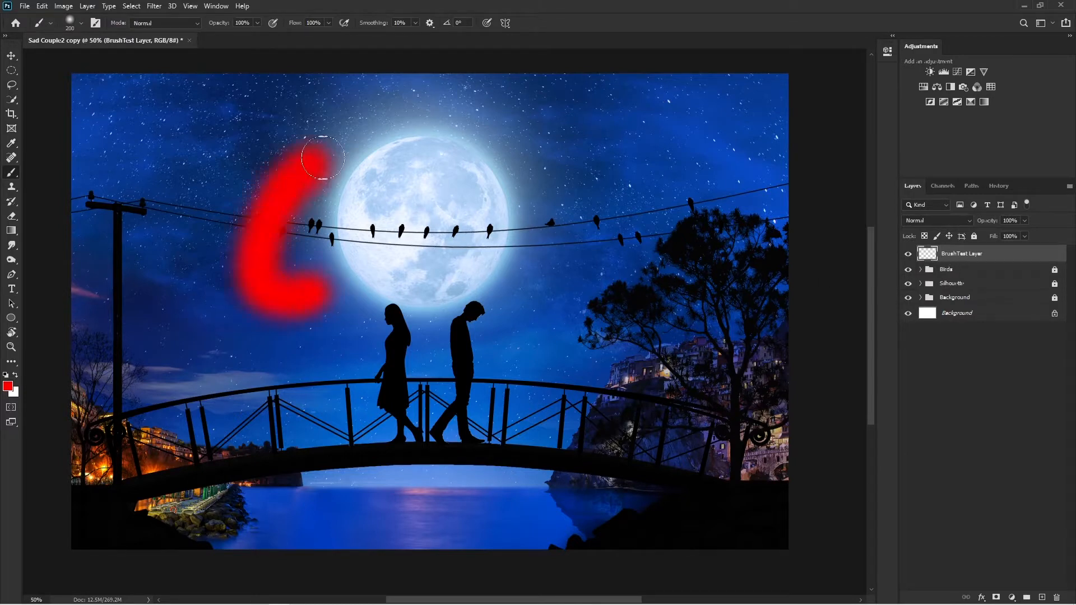
pyautogui.moveTo(309, 158); pyautogui.dragTo(680, 288)
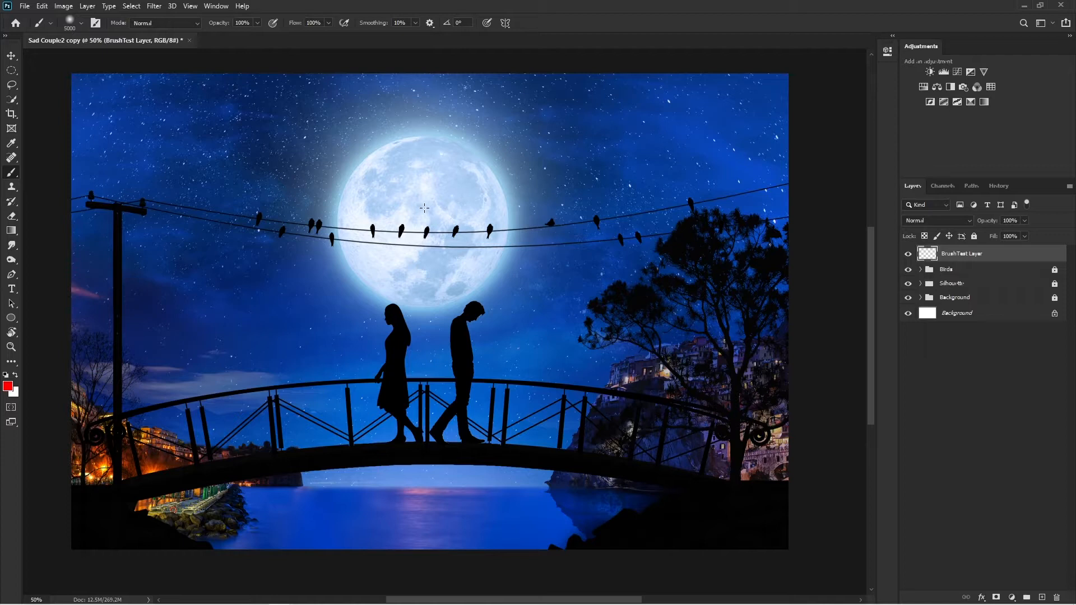
pyautogui.moveTo(391, 220)
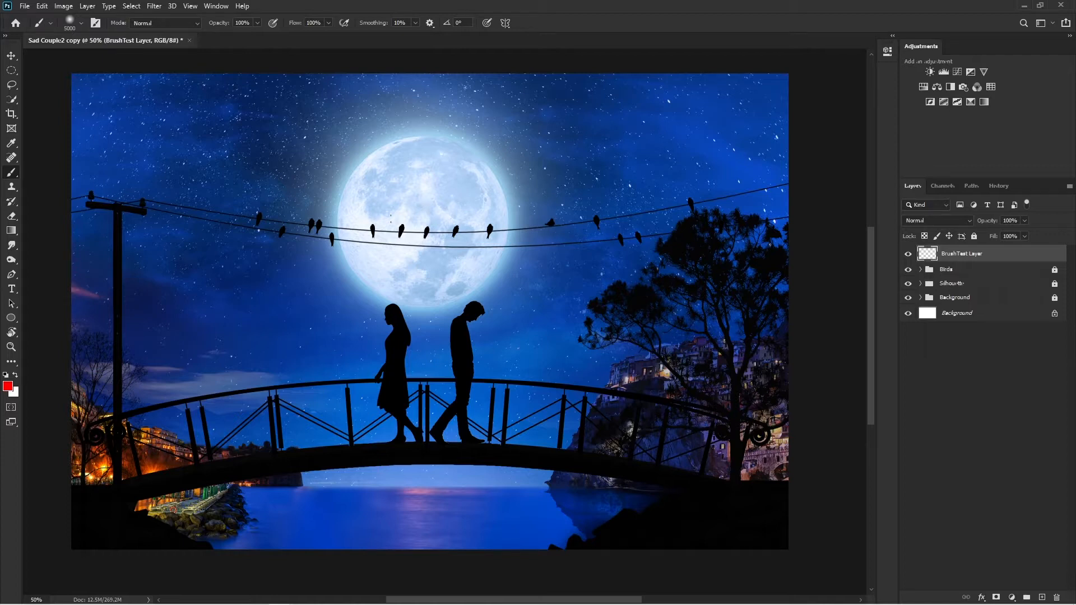
pyautogui.moveTo(410, 203)
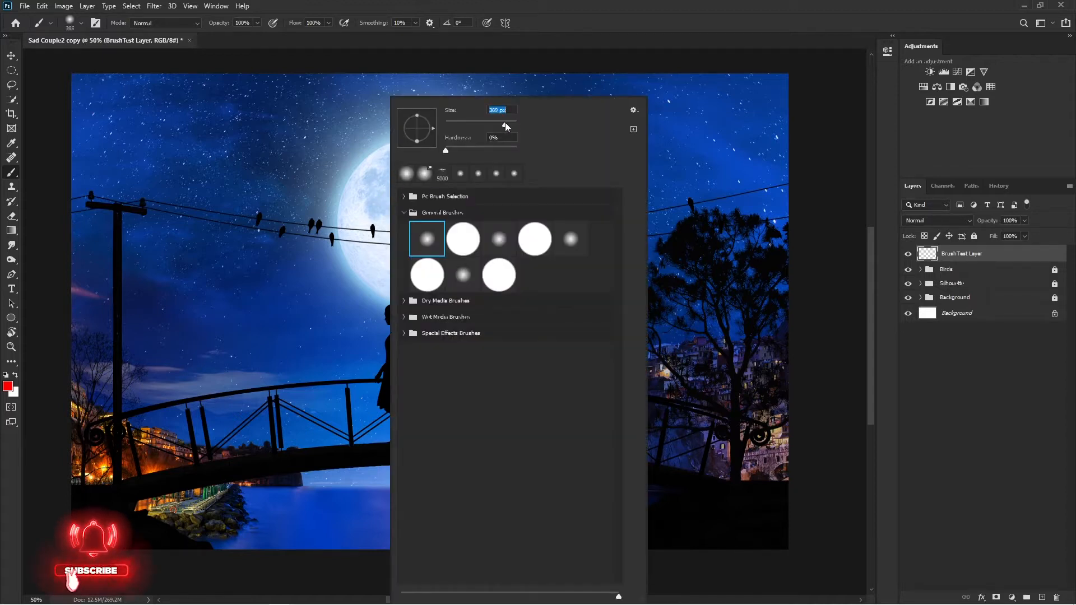
# - Shrink the brush by dragging the Size slider in the brush preset picker
pyautogui.moveTo(504, 122); pyautogui.dragTo(482, 122)
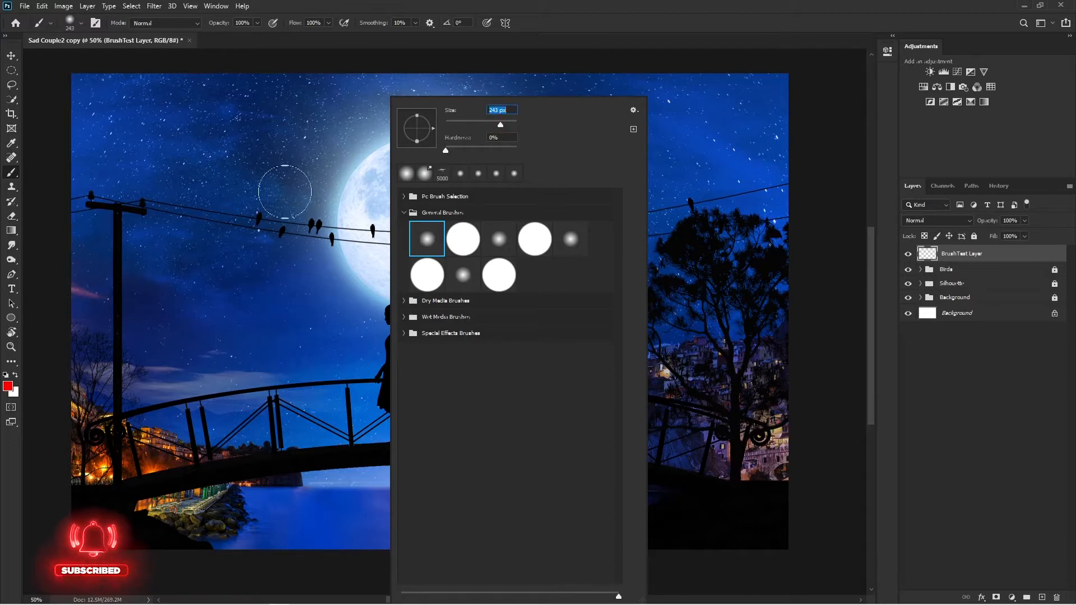
pyautogui.moveTo(484, 123); pyautogui.dragTo(508, 124)
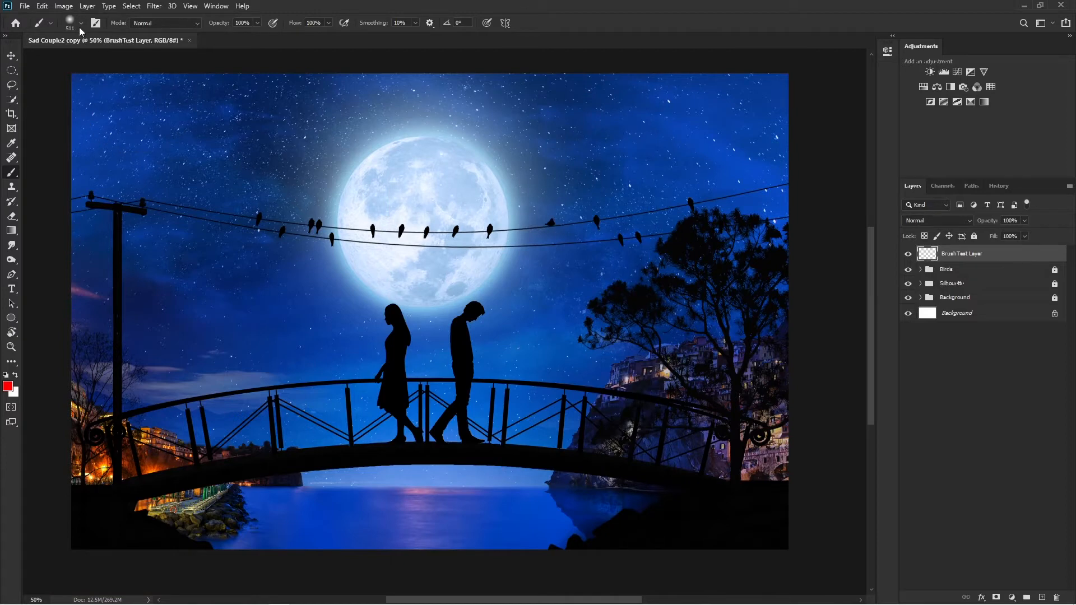
pyautogui.click(80, 22)
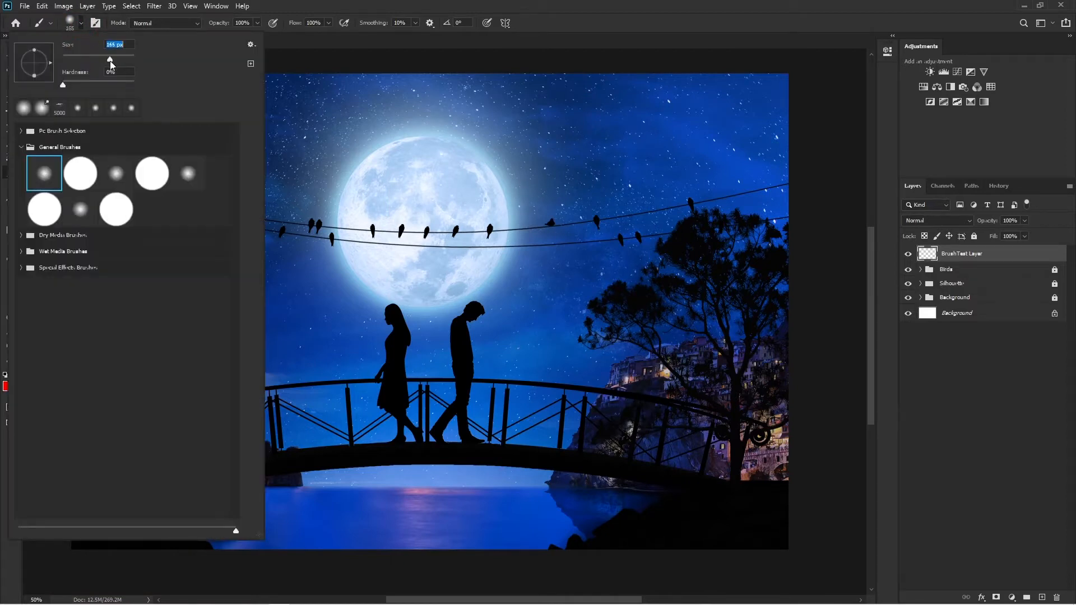
pyautogui.moveTo(109, 59); pyautogui.dragTo(118, 58)
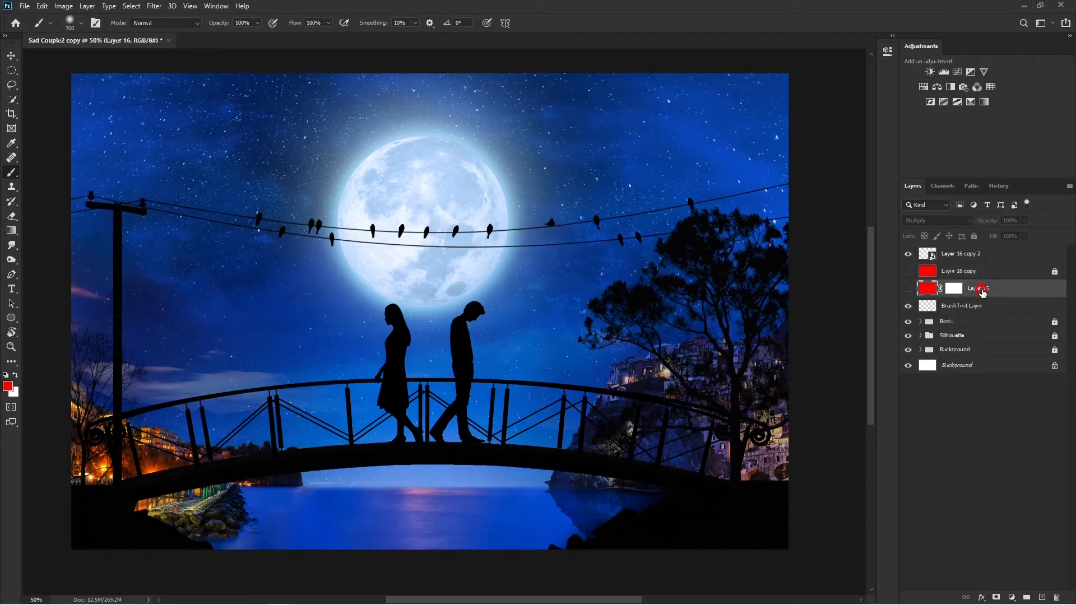
# - Select Layer 16 and turn on its eye icon to tint the scene red
pyautogui.click(908, 289)
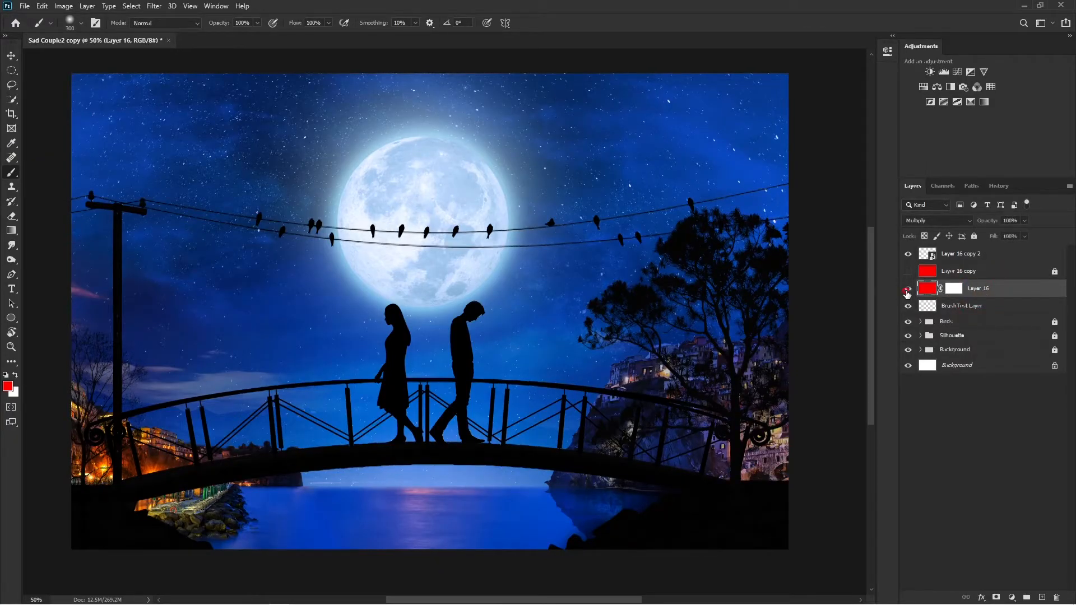
pyautogui.click(908, 289)
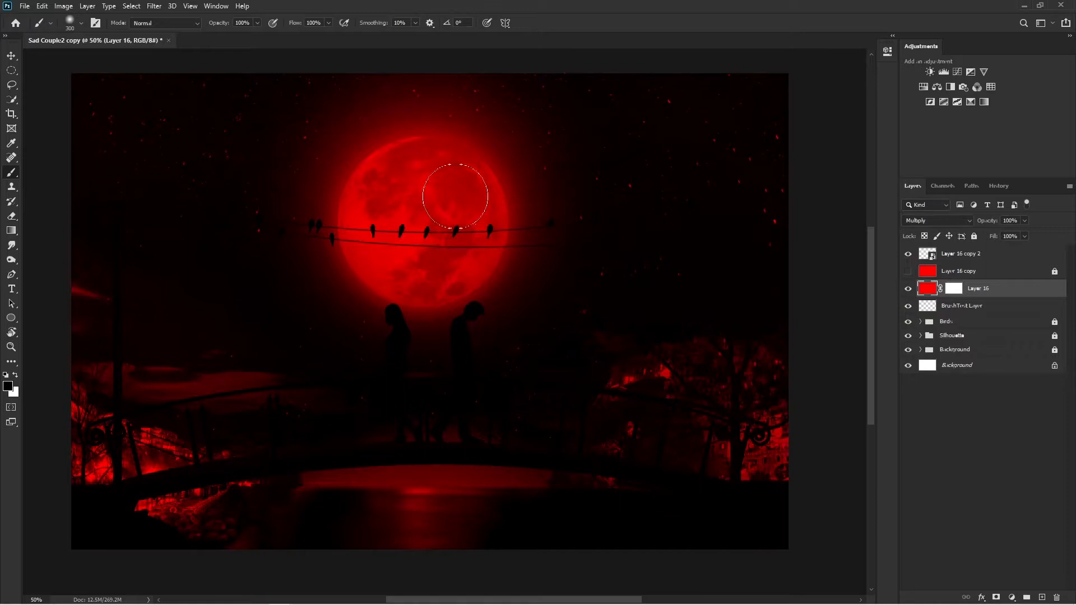
pyautogui.moveTo(452, 246)
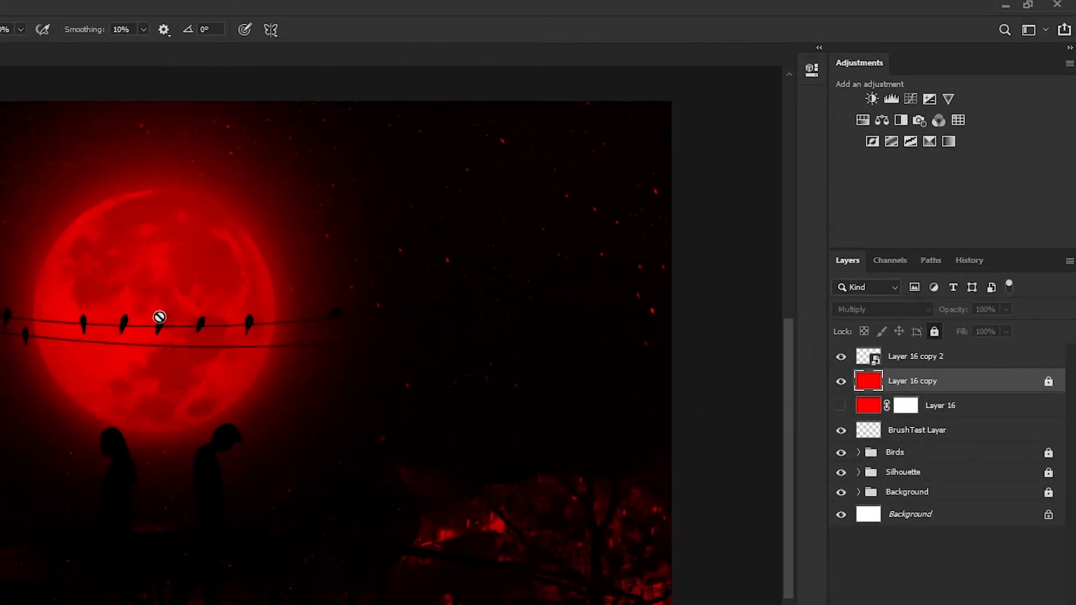
pyautogui.click(160, 332)
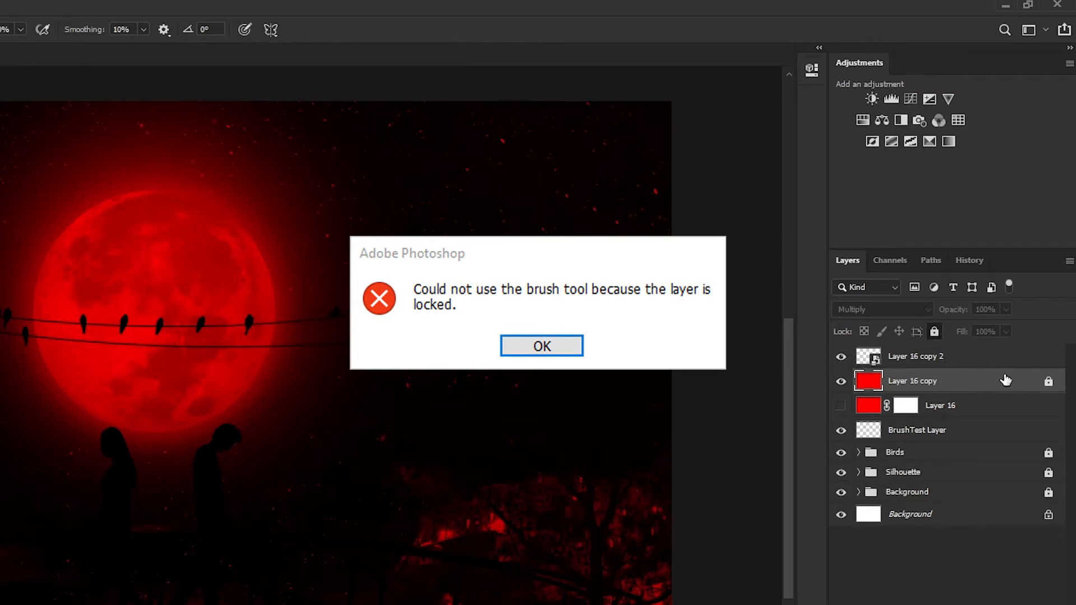
pyautogui.click(542, 346)
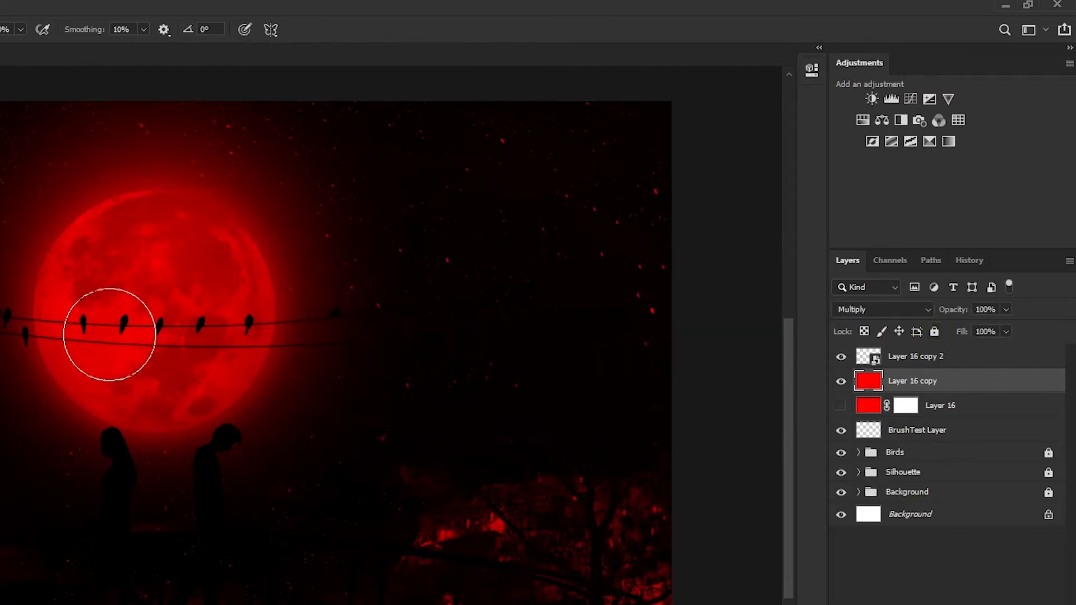
pyautogui.moveTo(205, 321)
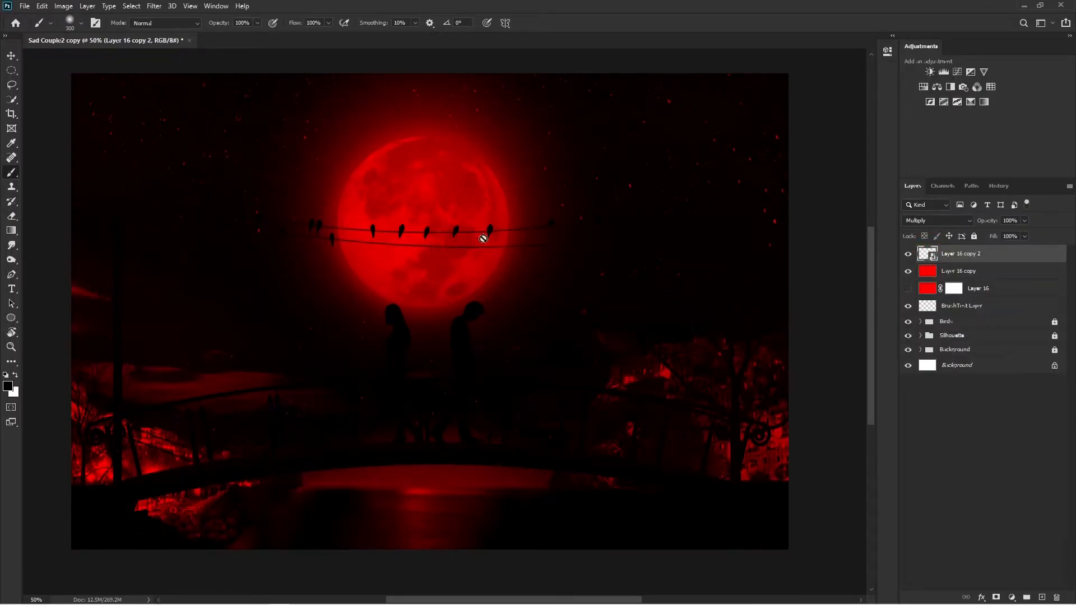
pyautogui.moveTo(386, 230)
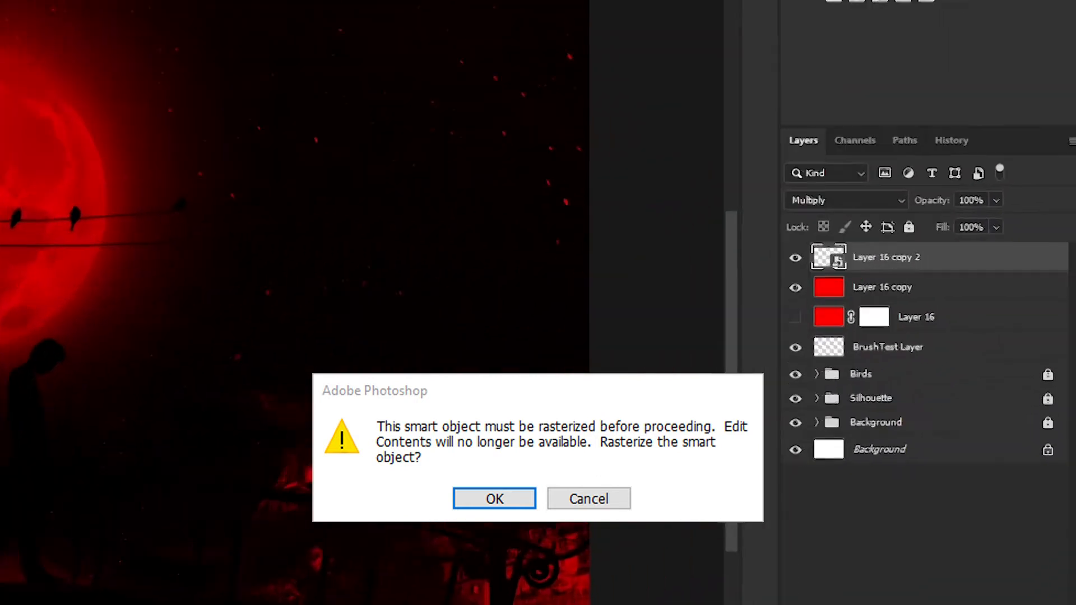
# - Cancel the prompt to rasterize the Layer 16 copy 2 smart object
pyautogui.click(494, 499)
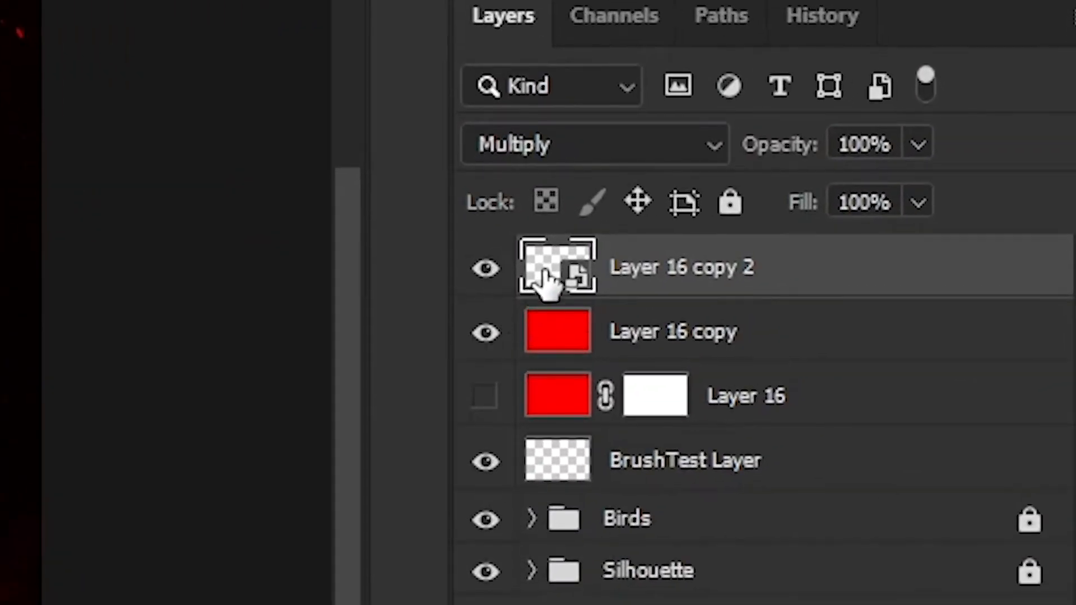
pyautogui.moveTo(558, 276)
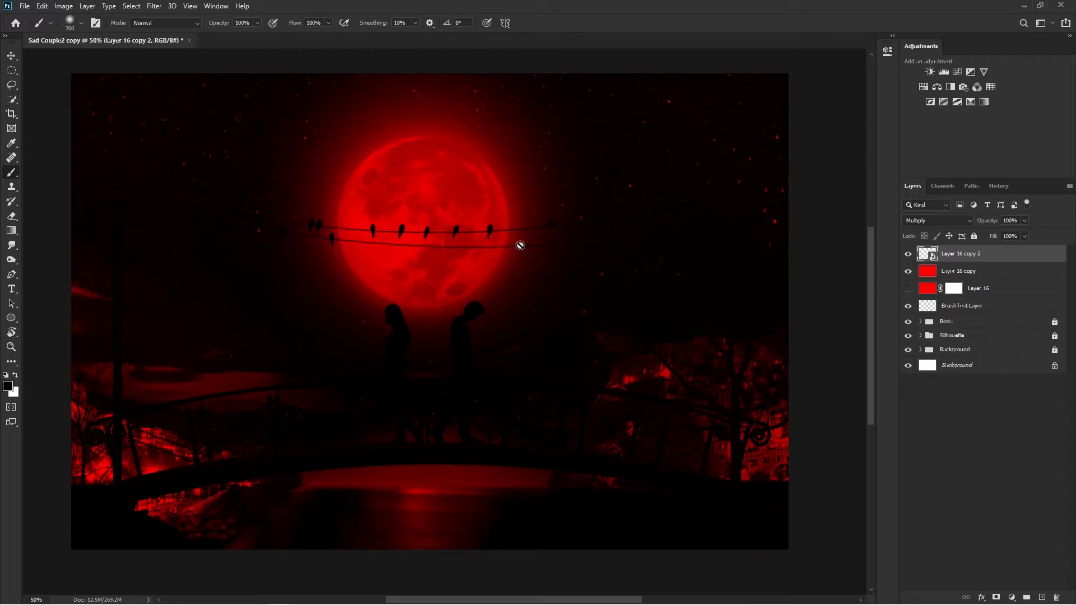
pyautogui.moveTo(574, 268)
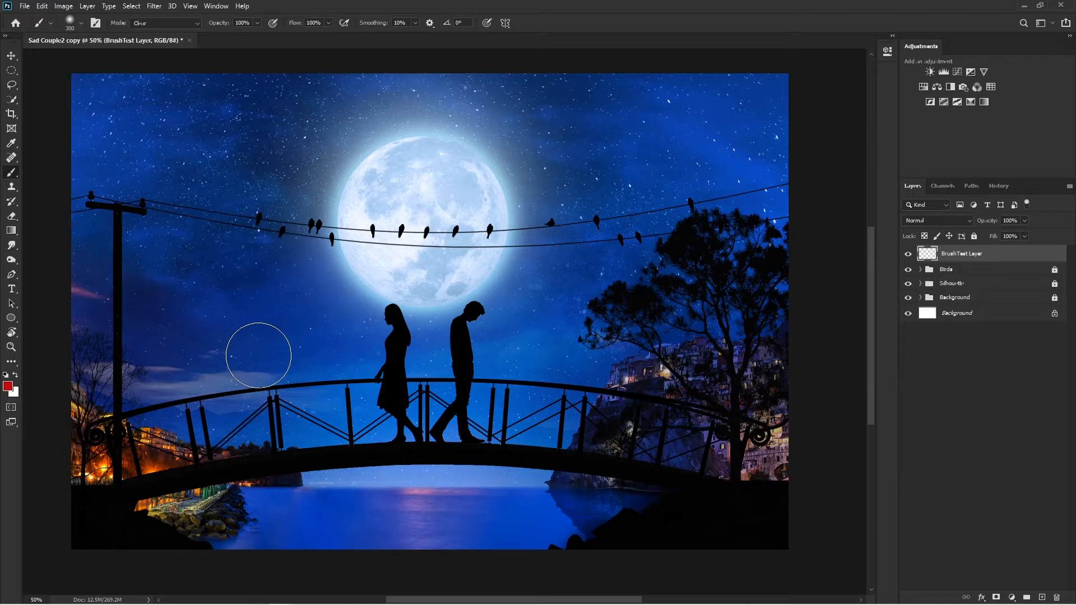
# - Pick yellow as foreground, switch brush Mode from Clear to Normal, and paint over the moon
pyautogui.click(7, 385)
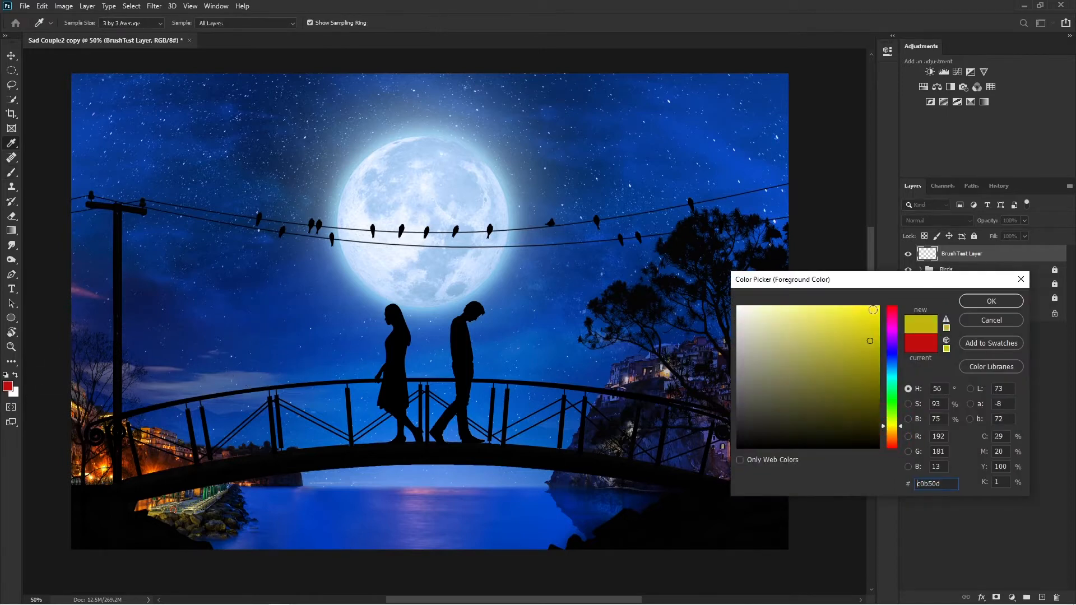
pyautogui.click(990, 301)
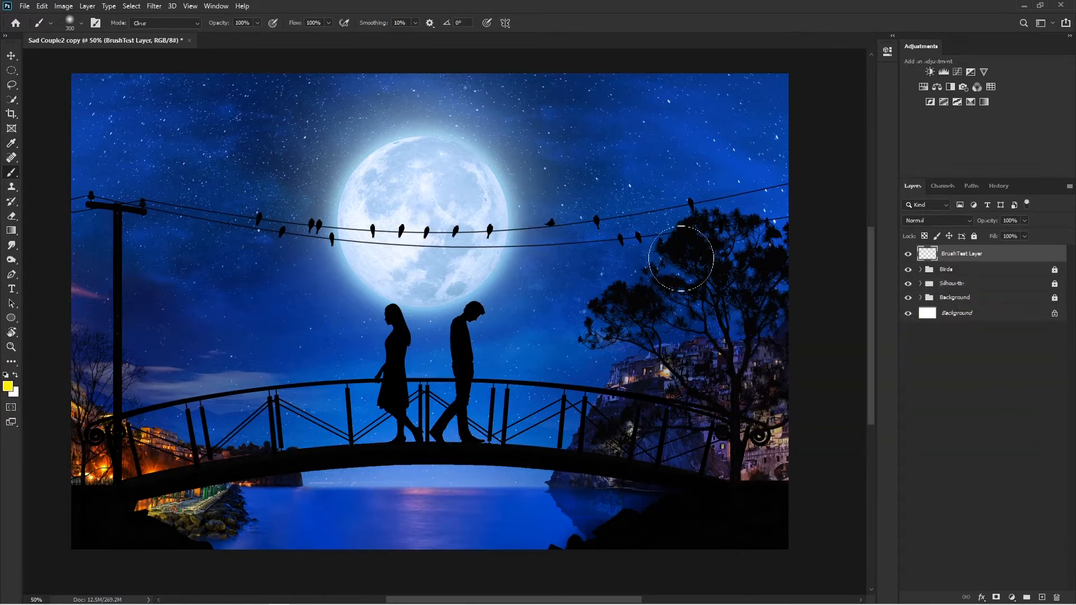
pyautogui.moveTo(1030, 298)
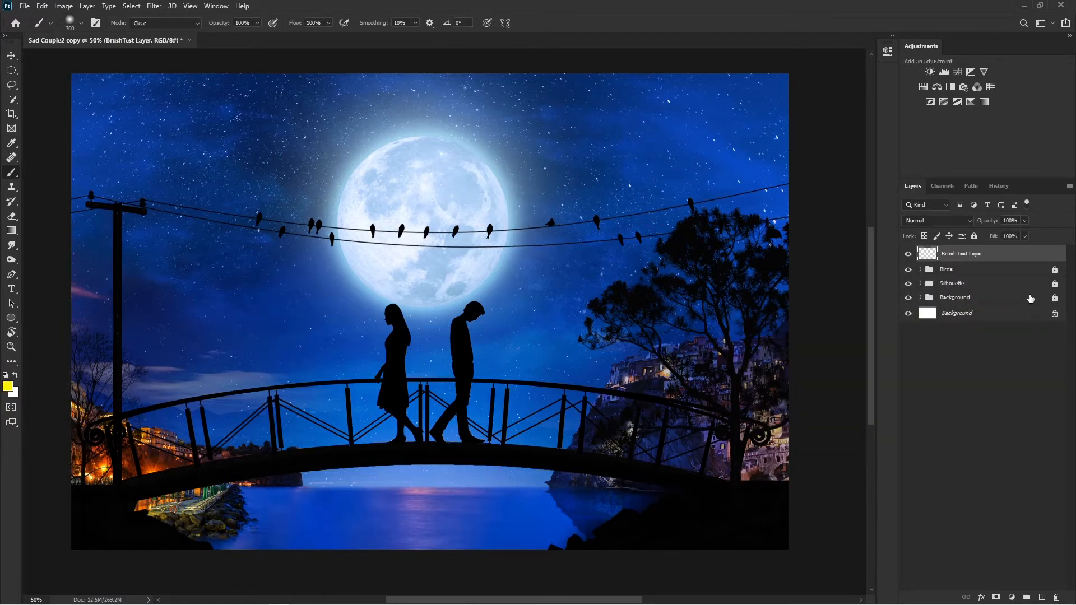
pyautogui.moveTo(454, 243)
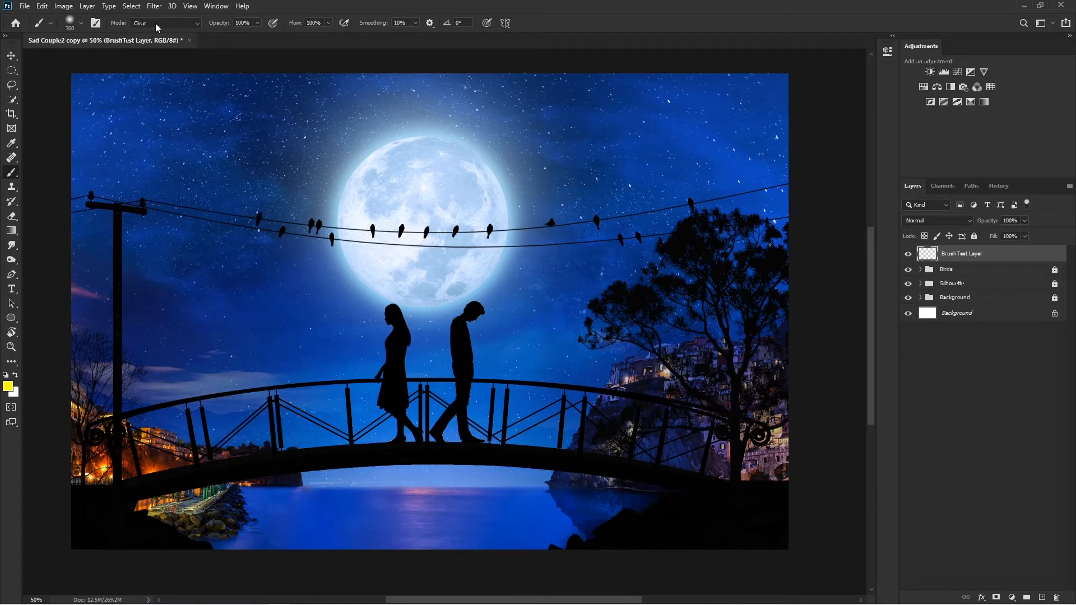
pyautogui.moveTo(420, 180)
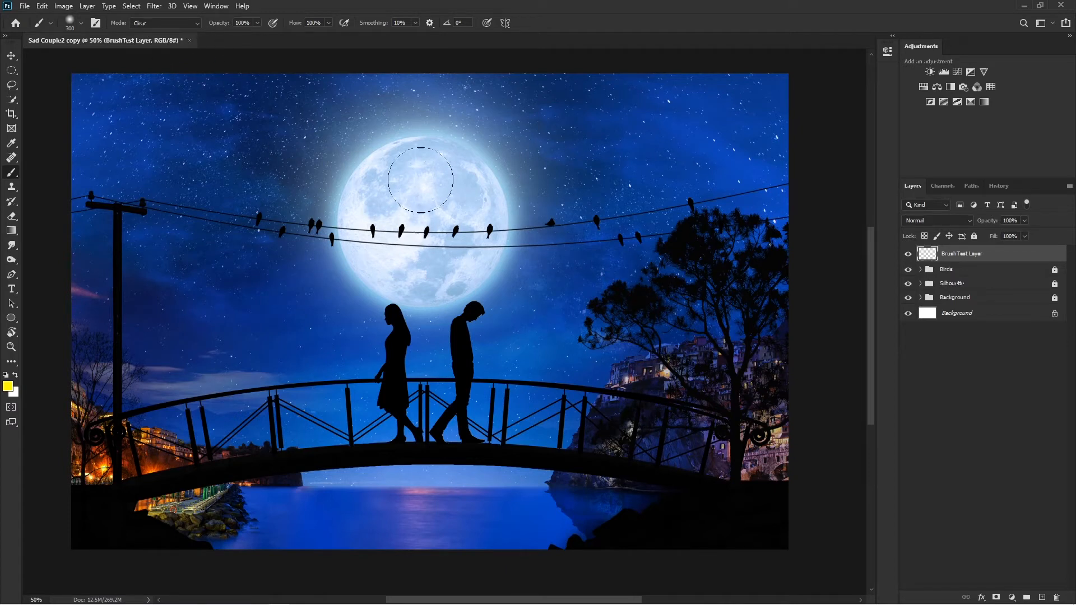
pyautogui.moveTo(456, 236)
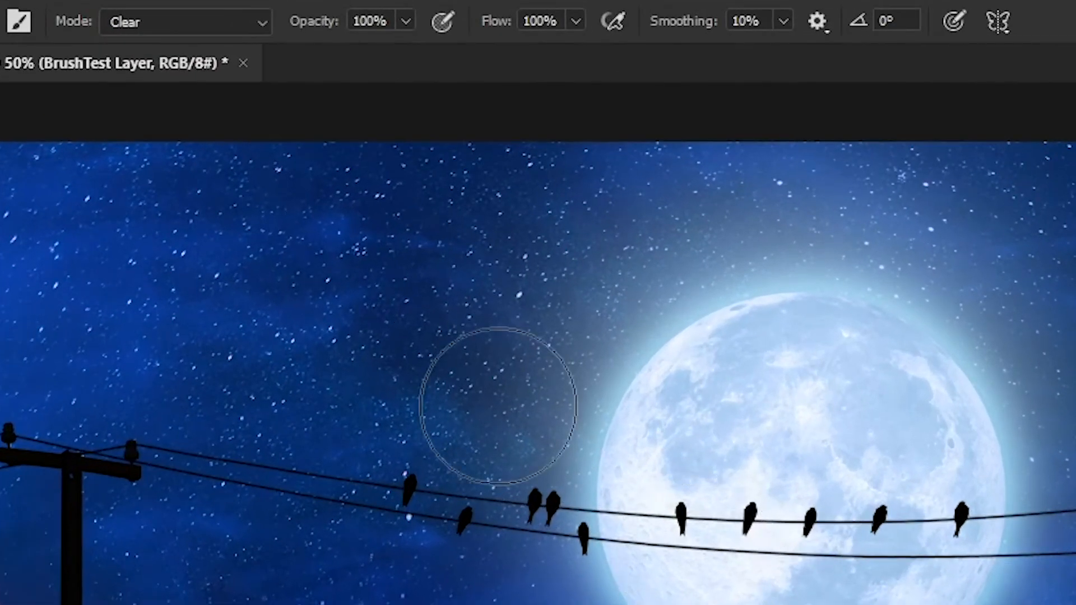
pyautogui.click(186, 21)
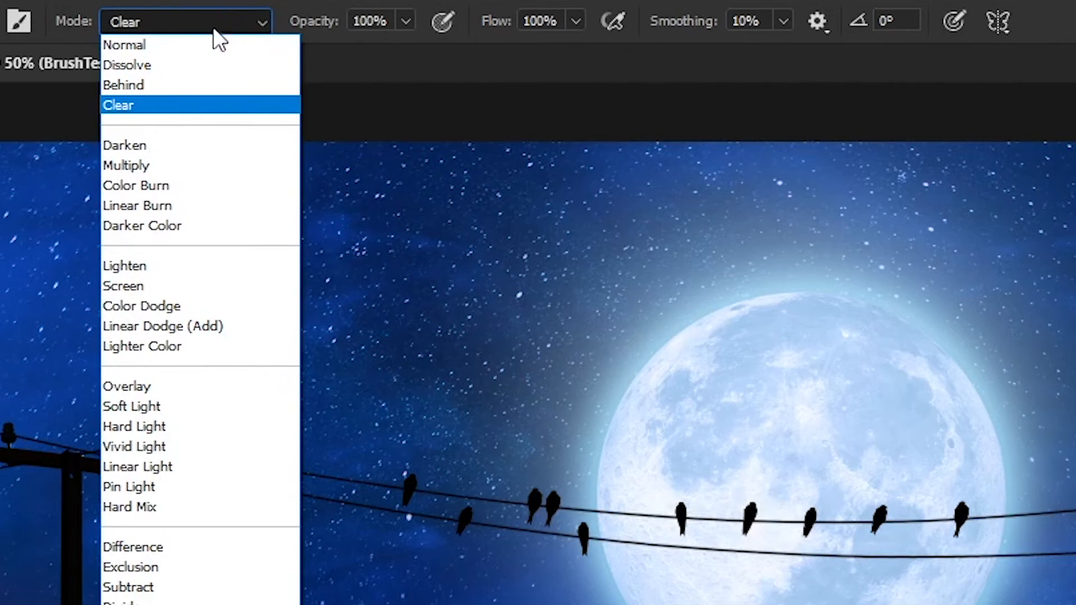
pyautogui.moveTo(125, 44)
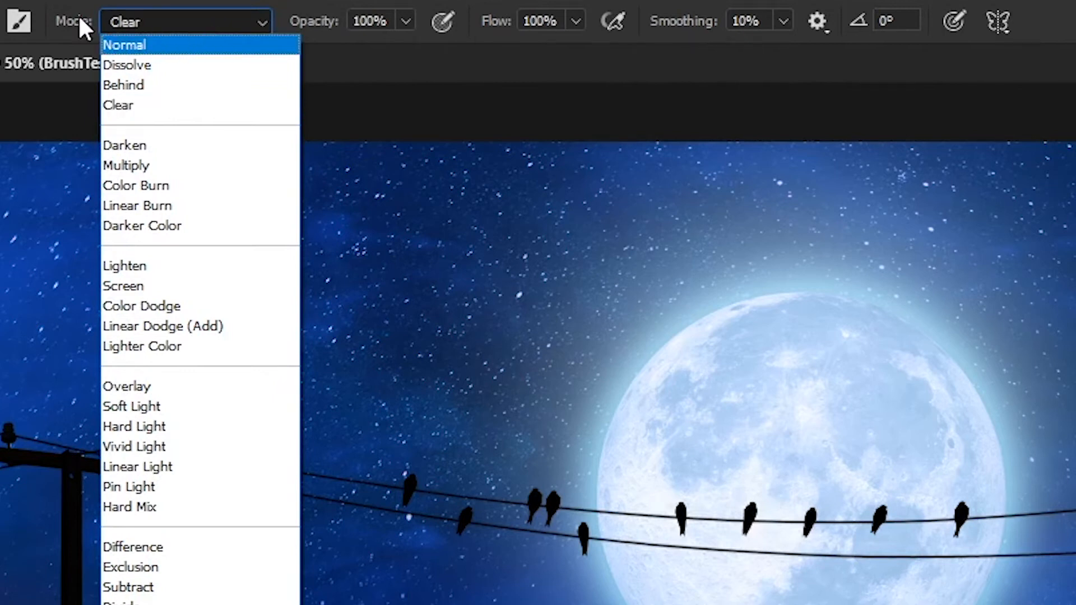
pyautogui.click(127, 45)
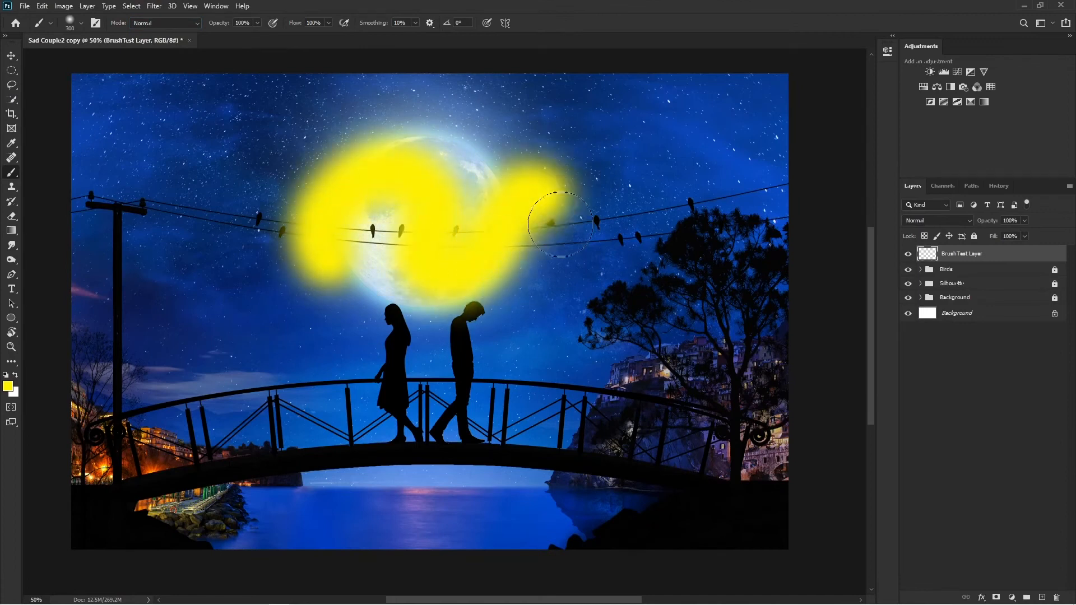
pyautogui.moveTo(562, 227); pyautogui.dragTo(713, 253)
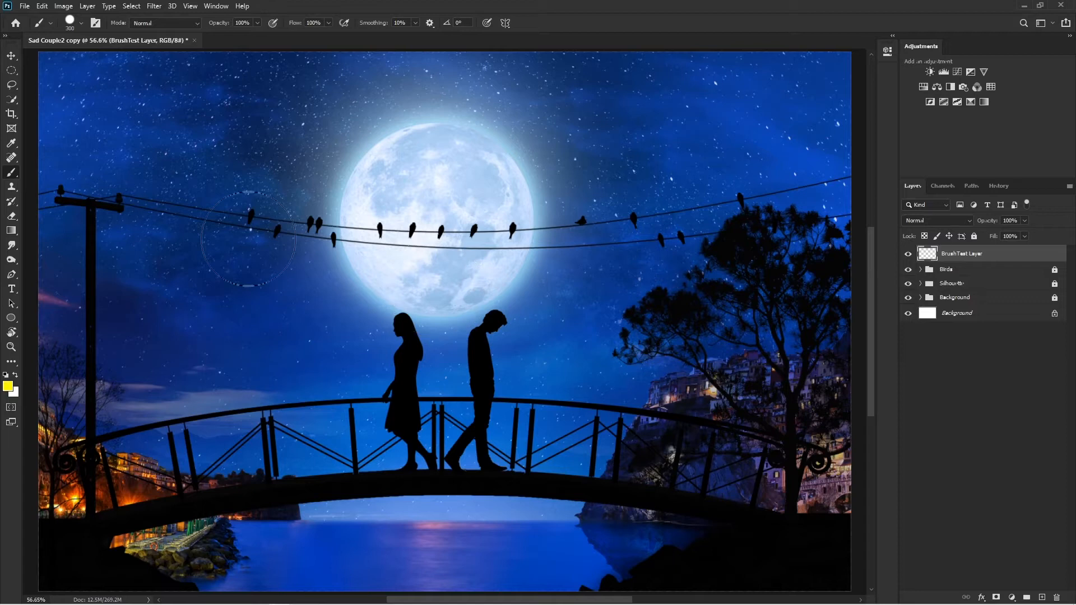
pyautogui.moveTo(156, 23)
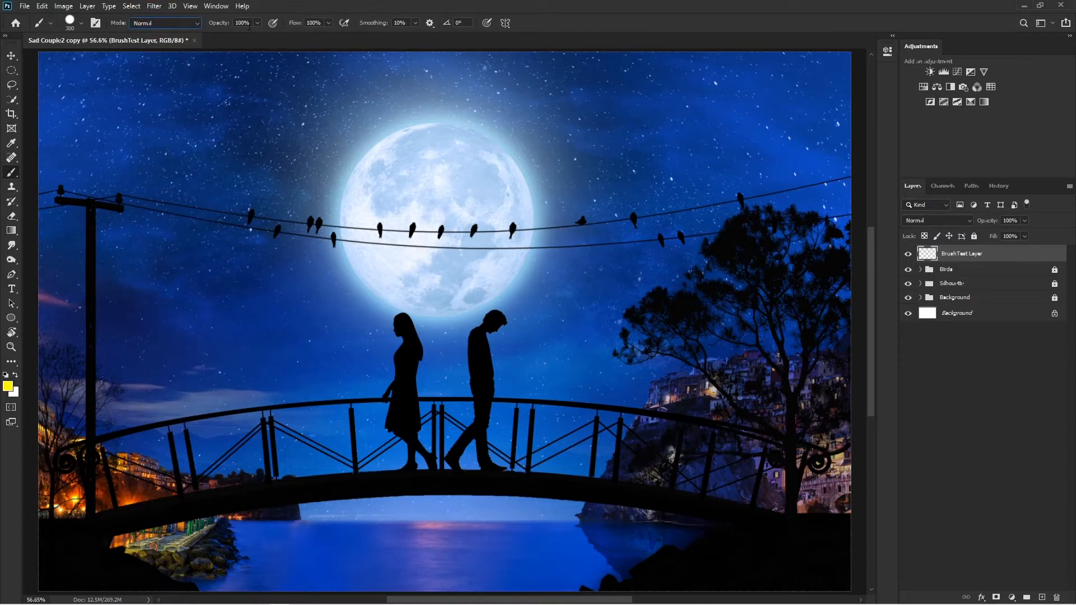
pyautogui.moveTo(335, 299)
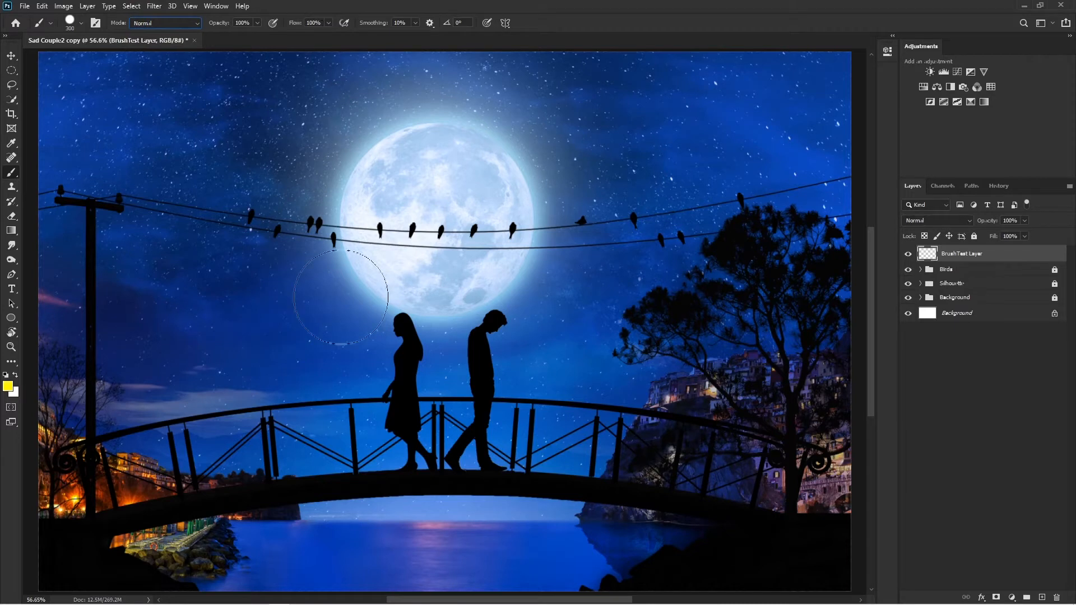
pyautogui.moveTo(364, 295)
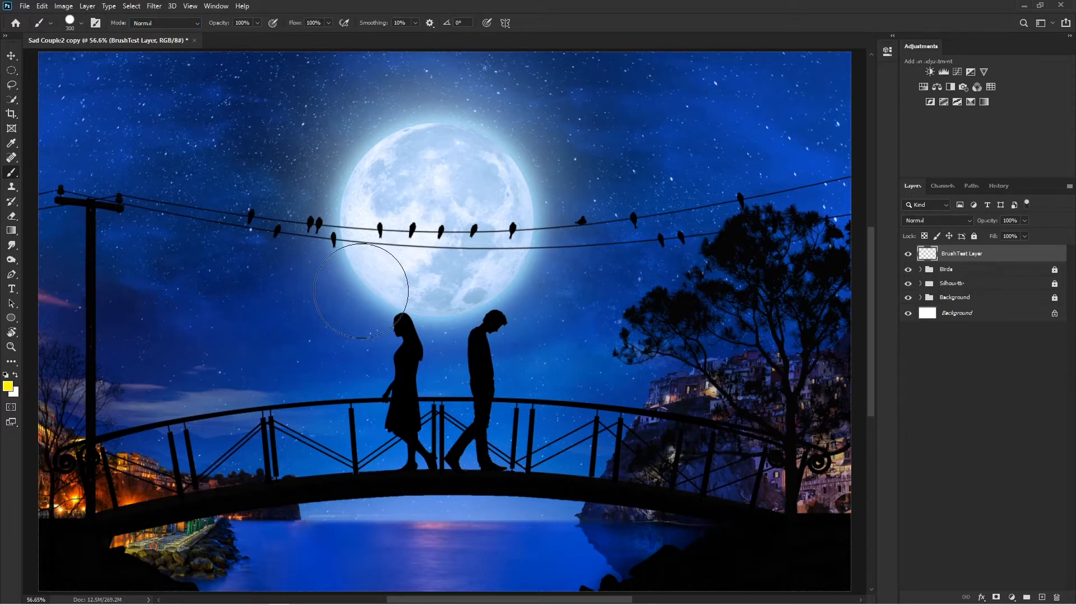
pyautogui.moveTo(977, 256)
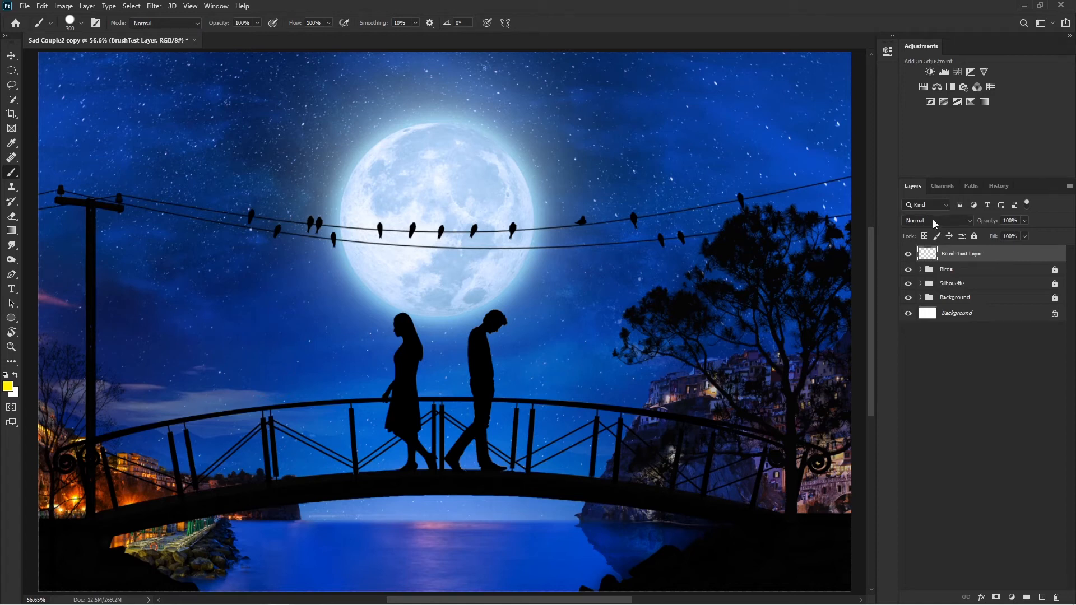
pyautogui.moveTo(229, 38)
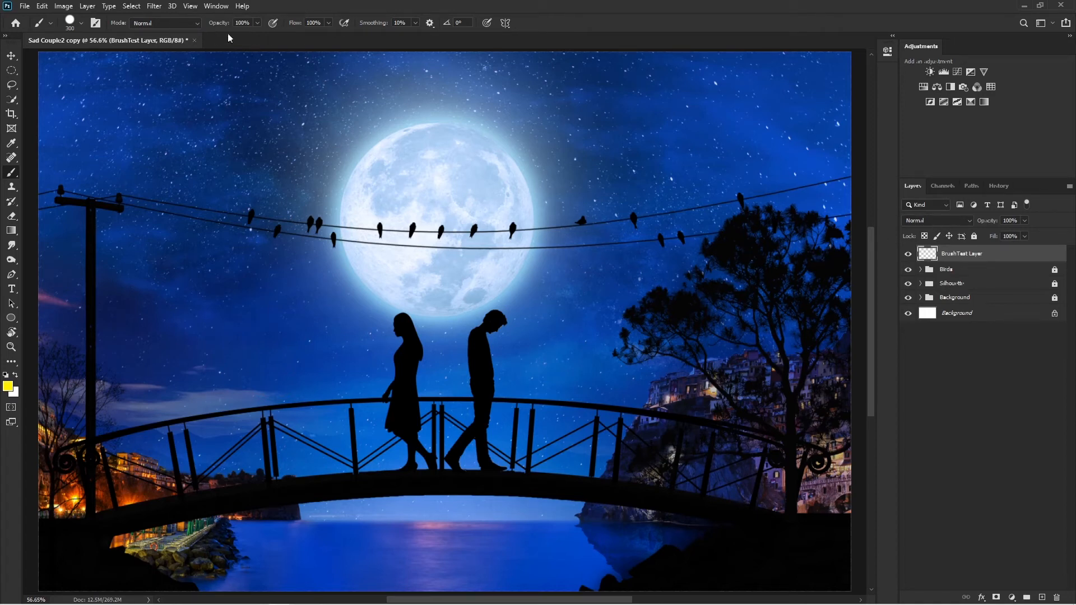
# - Switch the foreground colour from yellow back to red
pyautogui.click(9, 385)
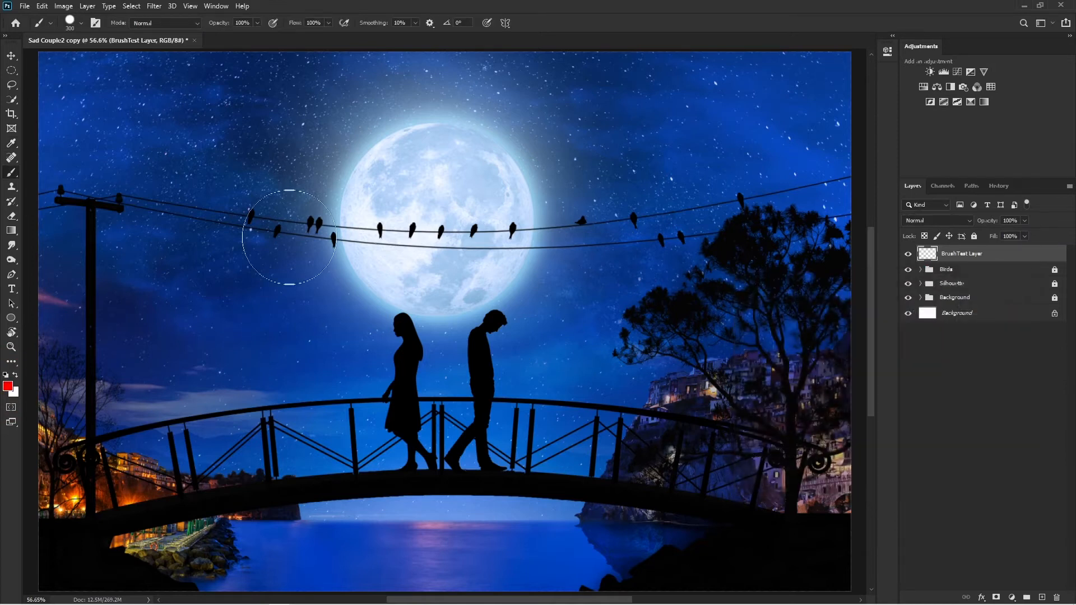
pyautogui.moveTo(446, 331)
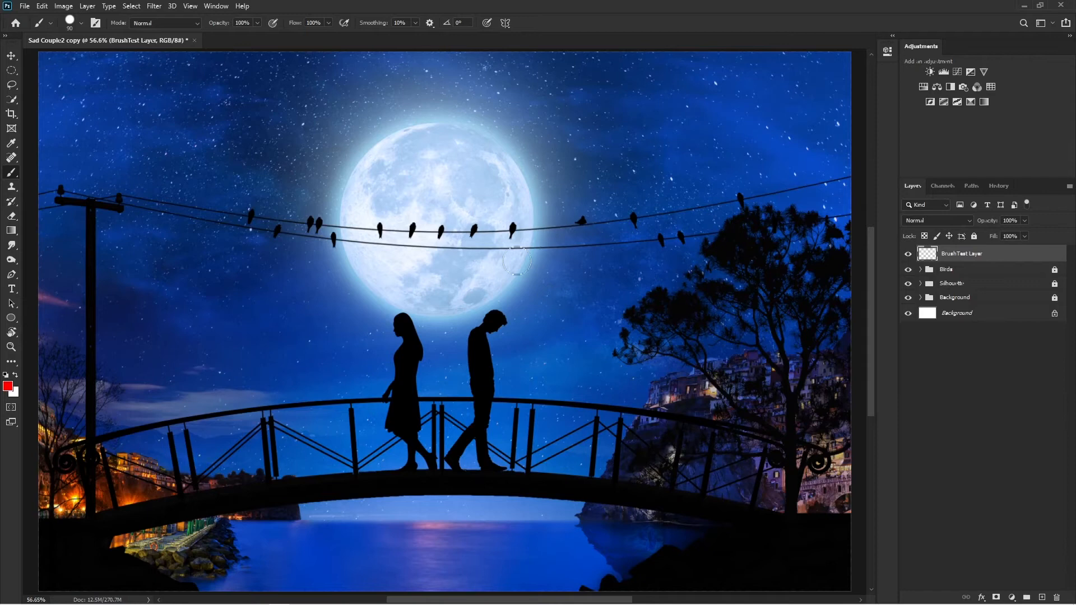
pyautogui.moveTo(275, 206)
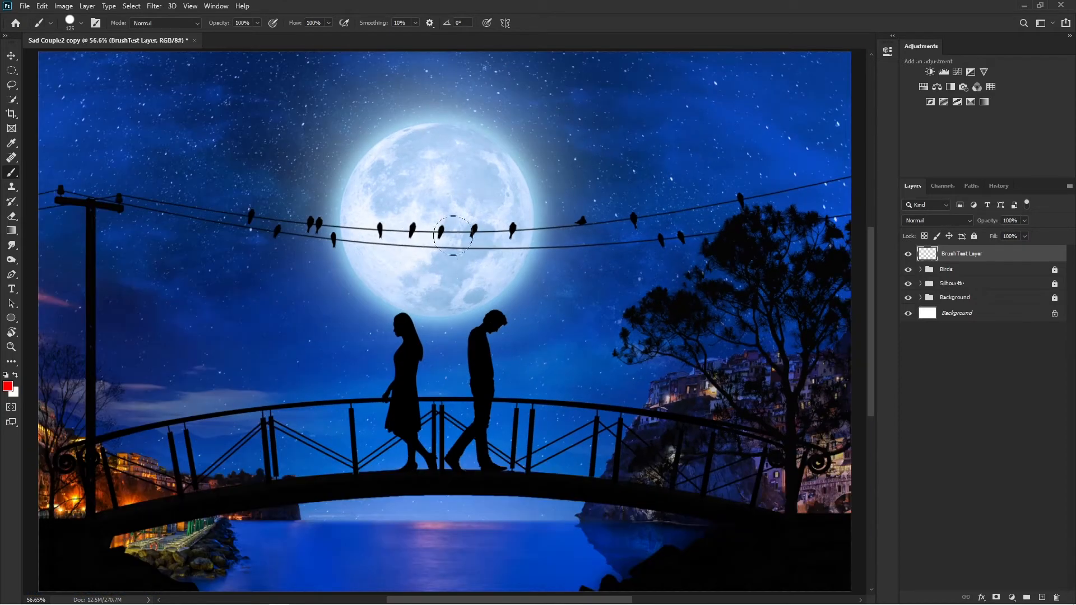
pyautogui.moveTo(642, 292)
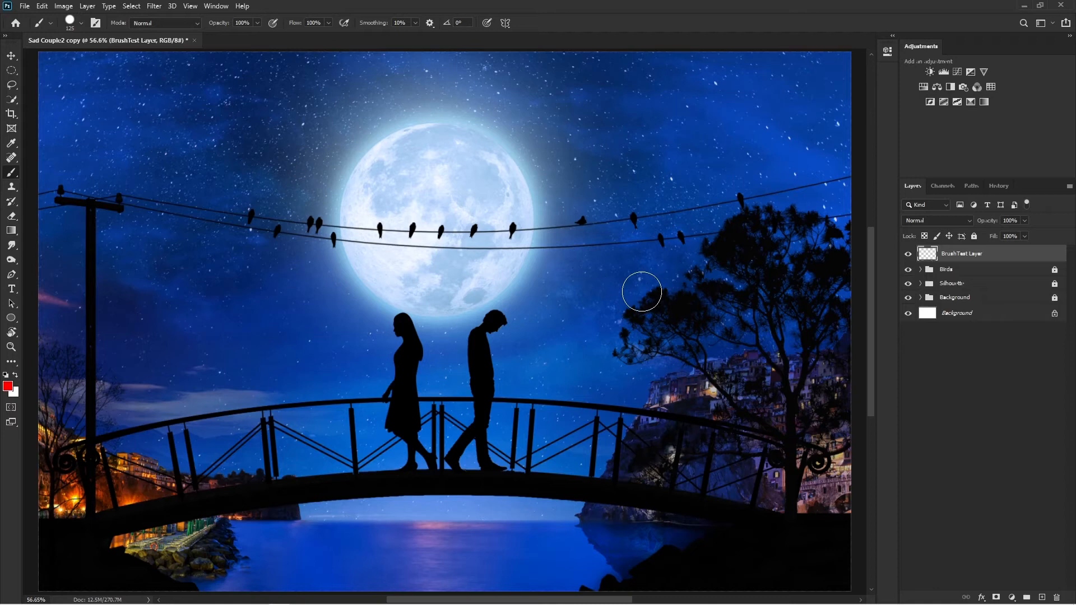
pyautogui.moveTo(437, 204)
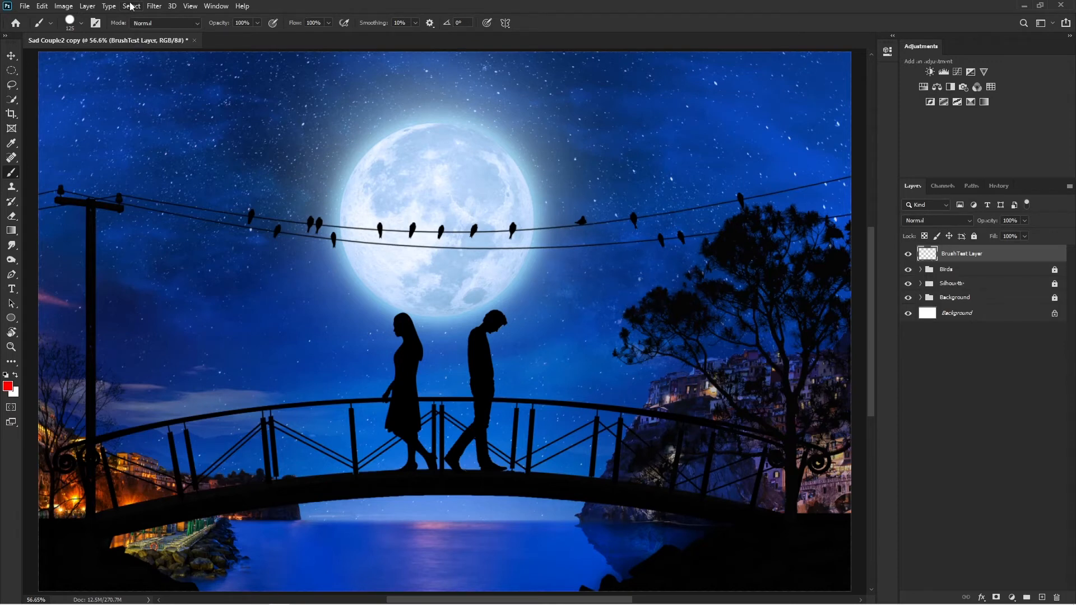
# - Apply Select > Deselect, then paint a wide soft red stroke across the wires and moon
pyautogui.click(128, 6)
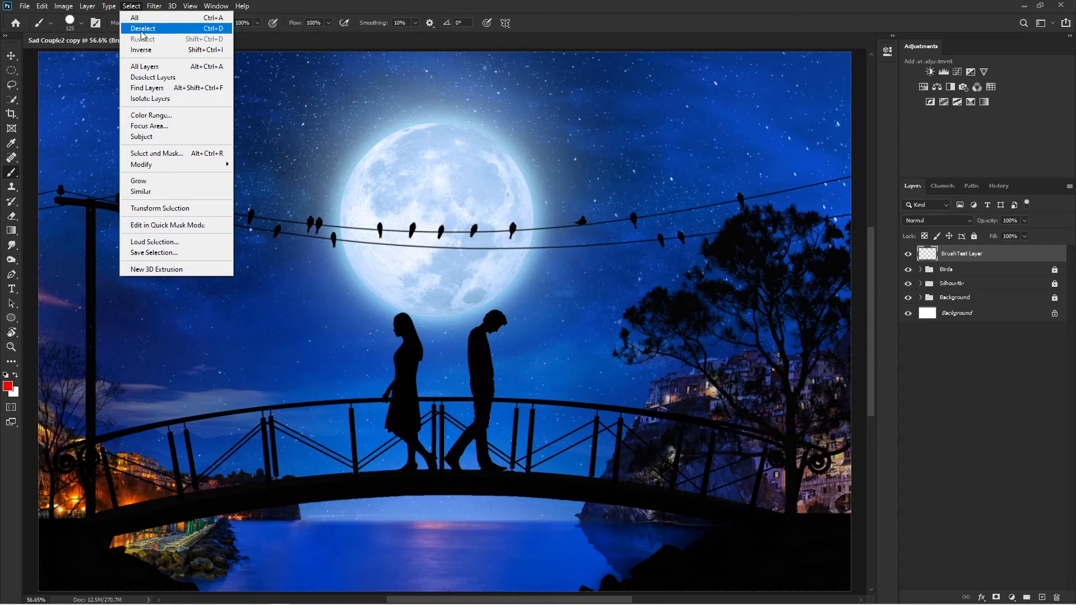
pyautogui.moveTo(197, 29)
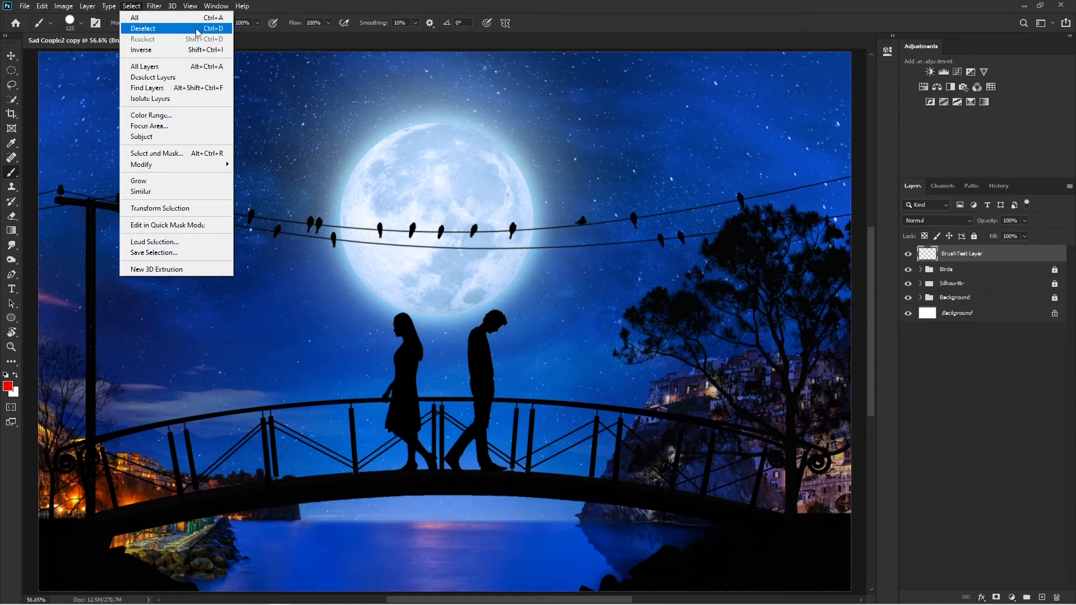
pyautogui.click(143, 28)
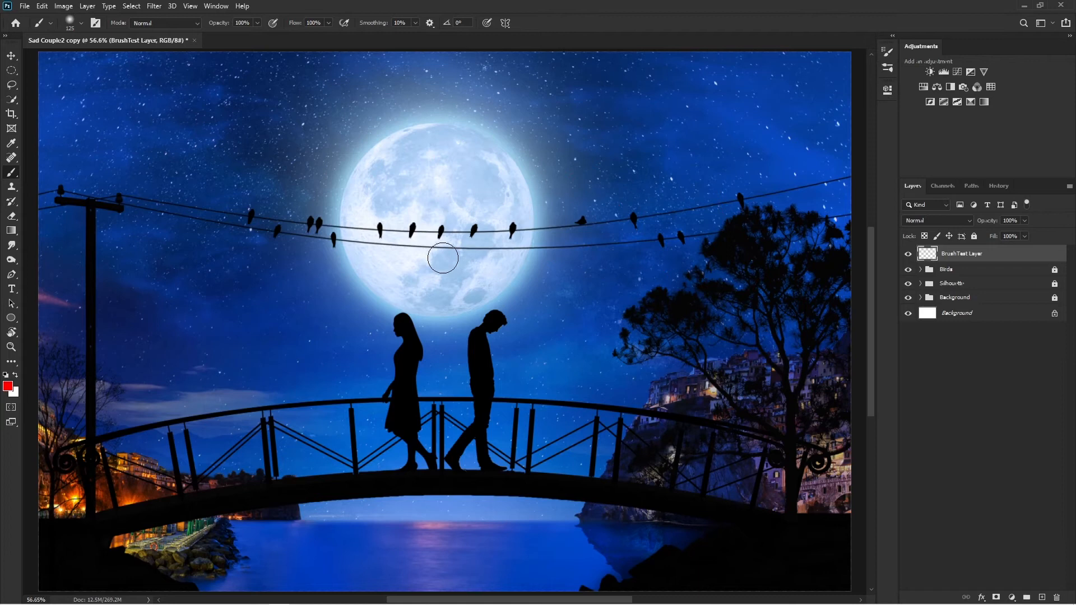
pyautogui.moveTo(345, 163)
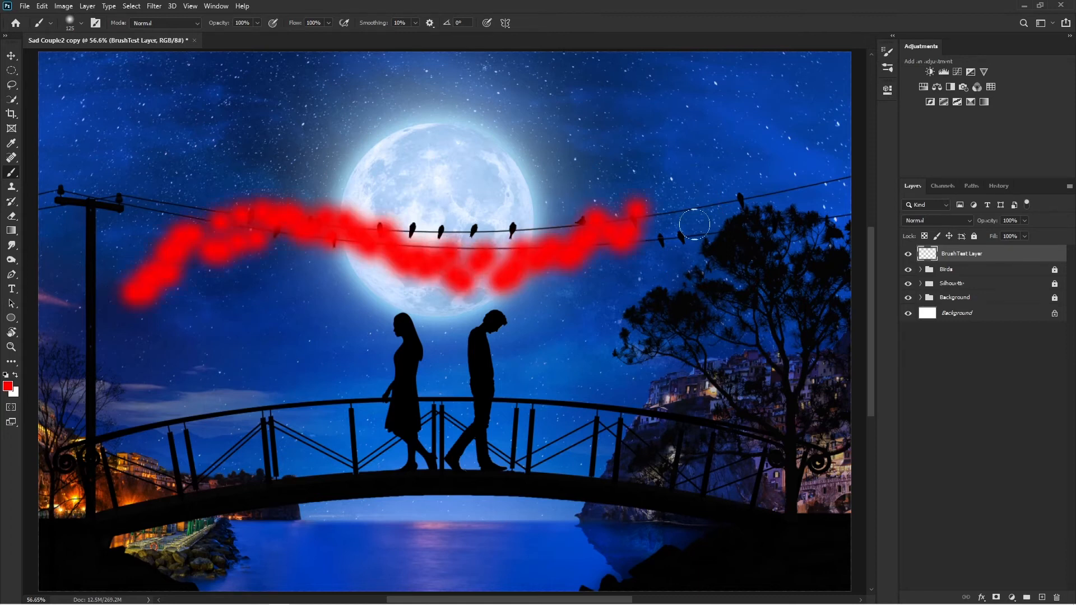
pyautogui.moveTo(694, 224); pyautogui.dragTo(295, 237)
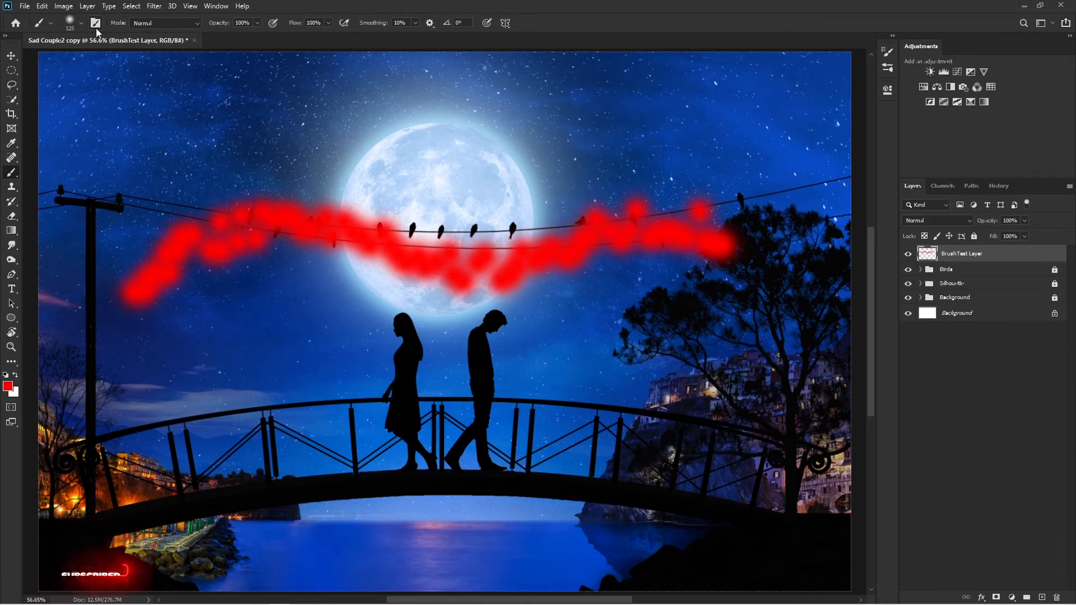
# - Uncheck Scattering in Brush Settings, then paint a smooth red stroke above the moon
pyautogui.click(92, 23)
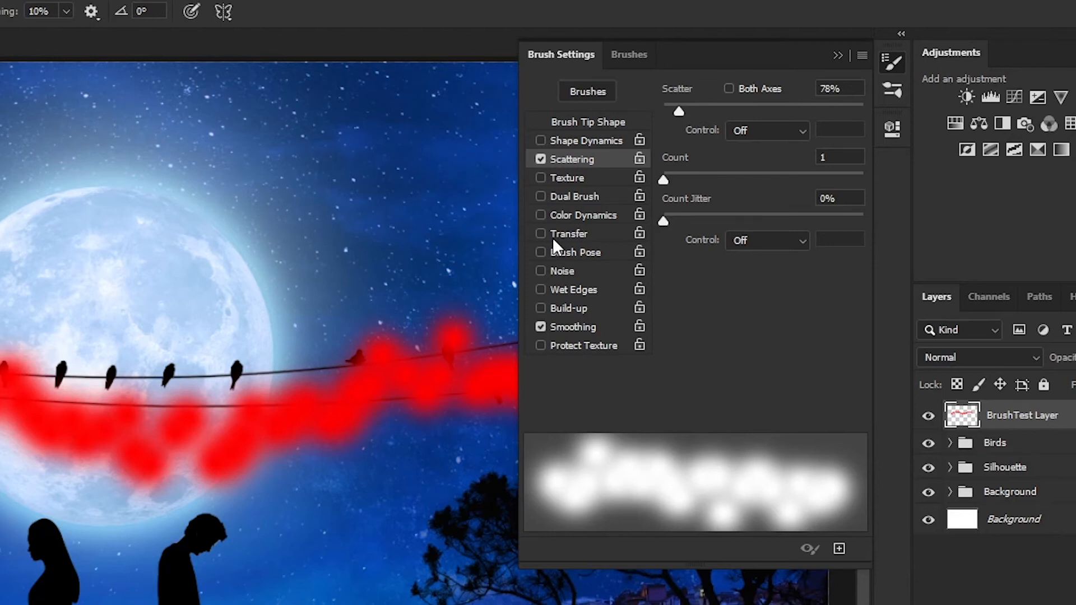
pyautogui.moveTo(558, 241)
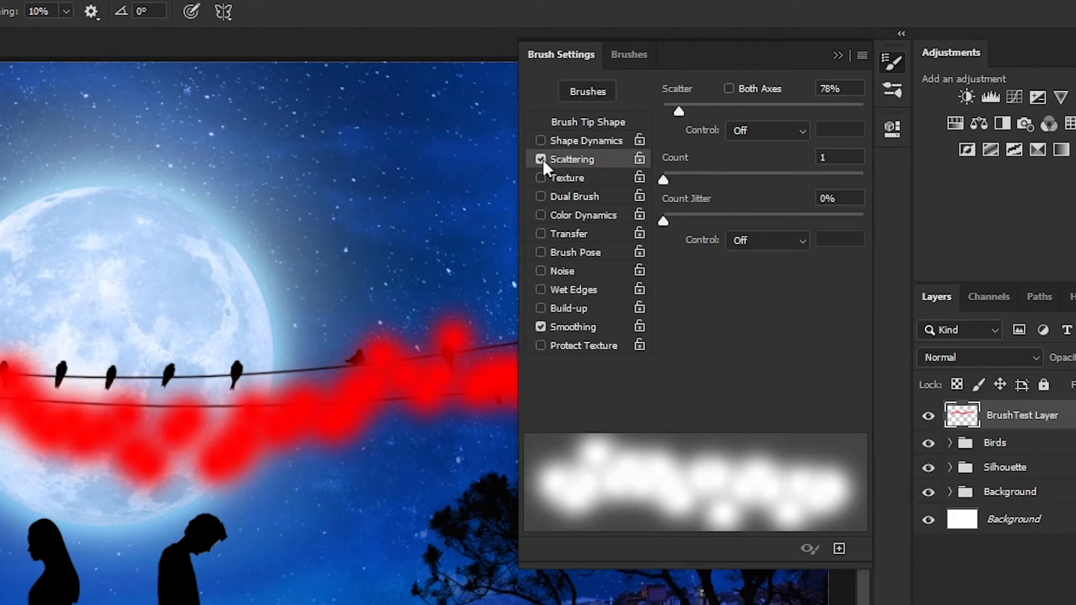
pyautogui.click(541, 159)
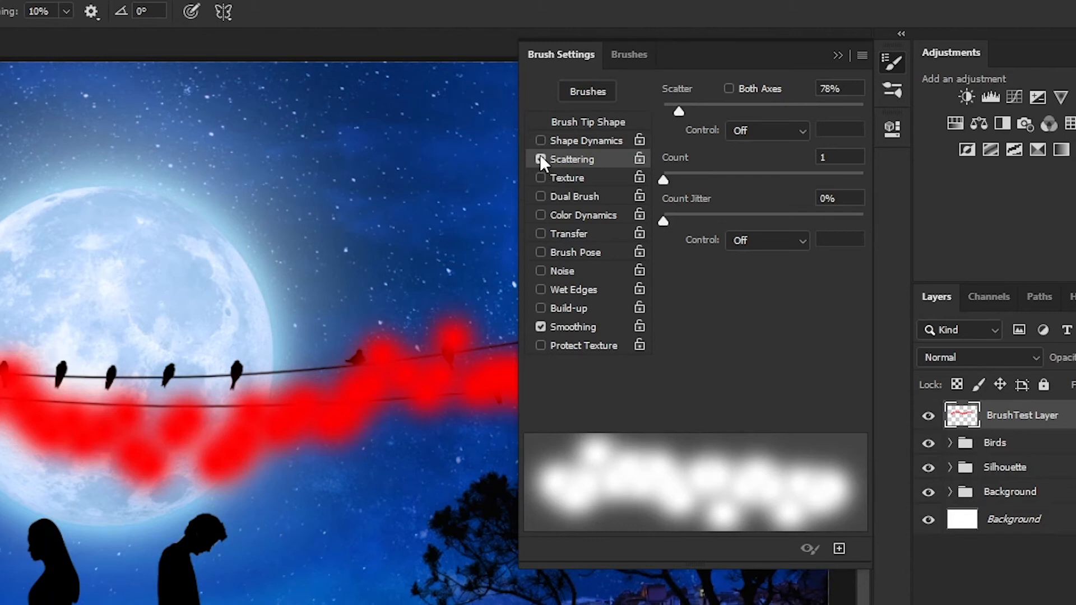
pyautogui.click(540, 159)
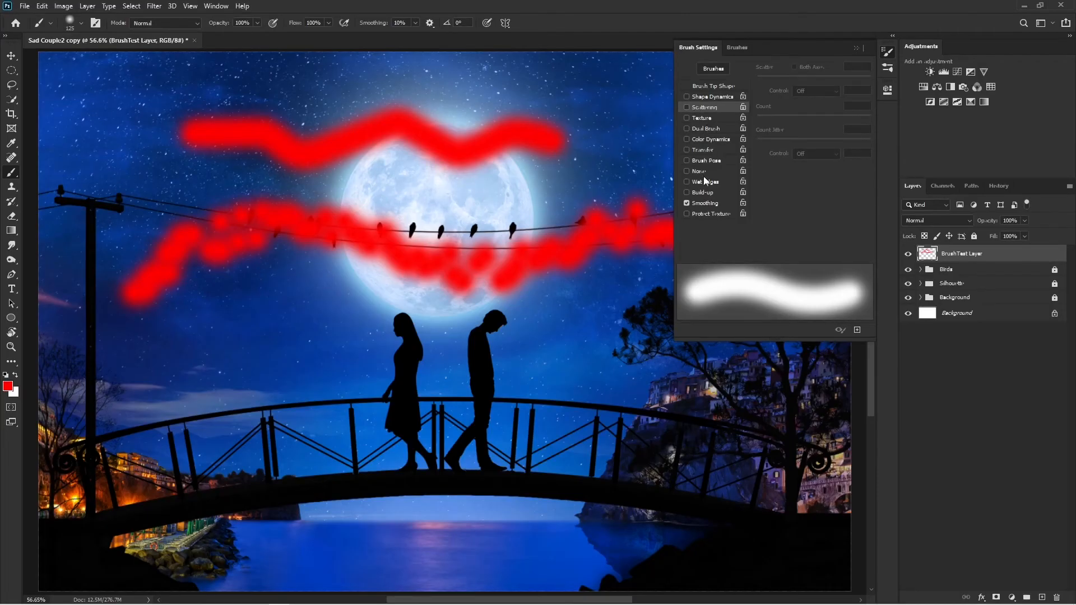
pyautogui.moveTo(640, 183)
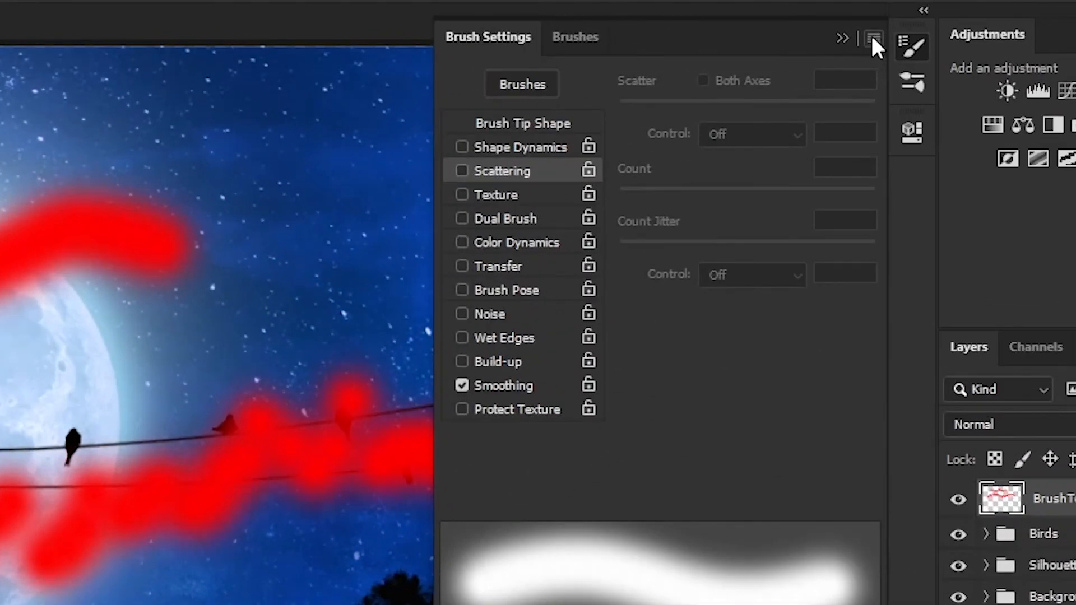
pyautogui.click(868, 38)
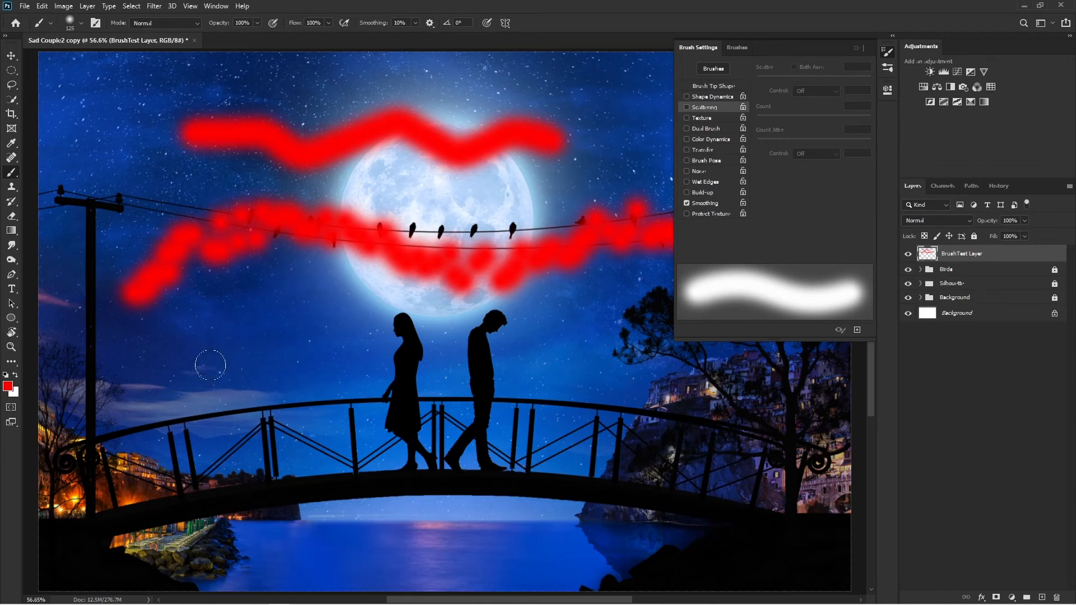
pyautogui.moveTo(206, 371); pyautogui.dragTo(549, 412)
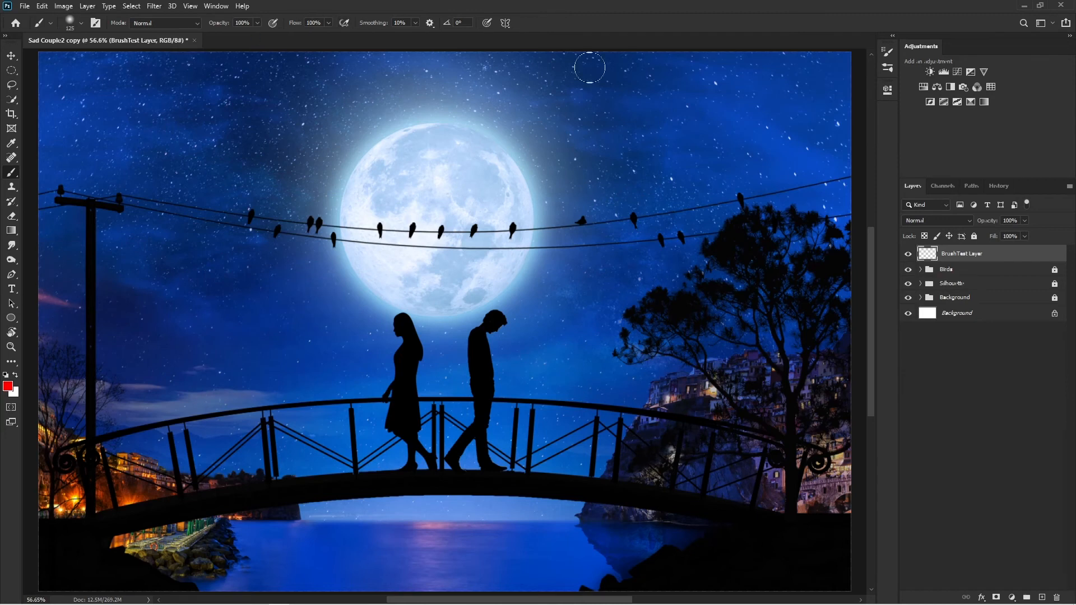
pyautogui.moveTo(516, 360)
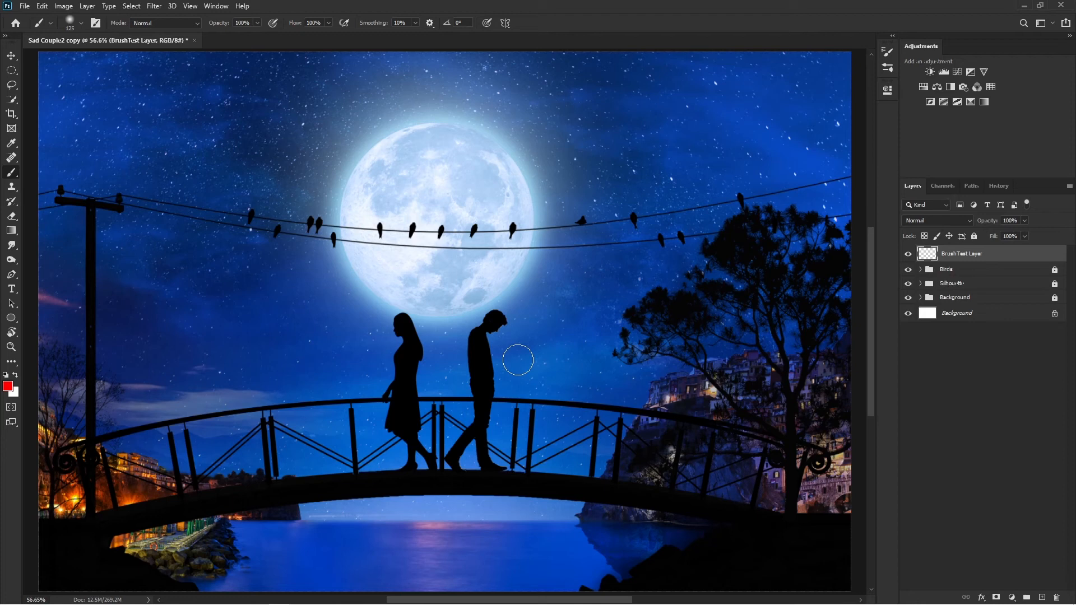
pyautogui.moveTo(519, 350)
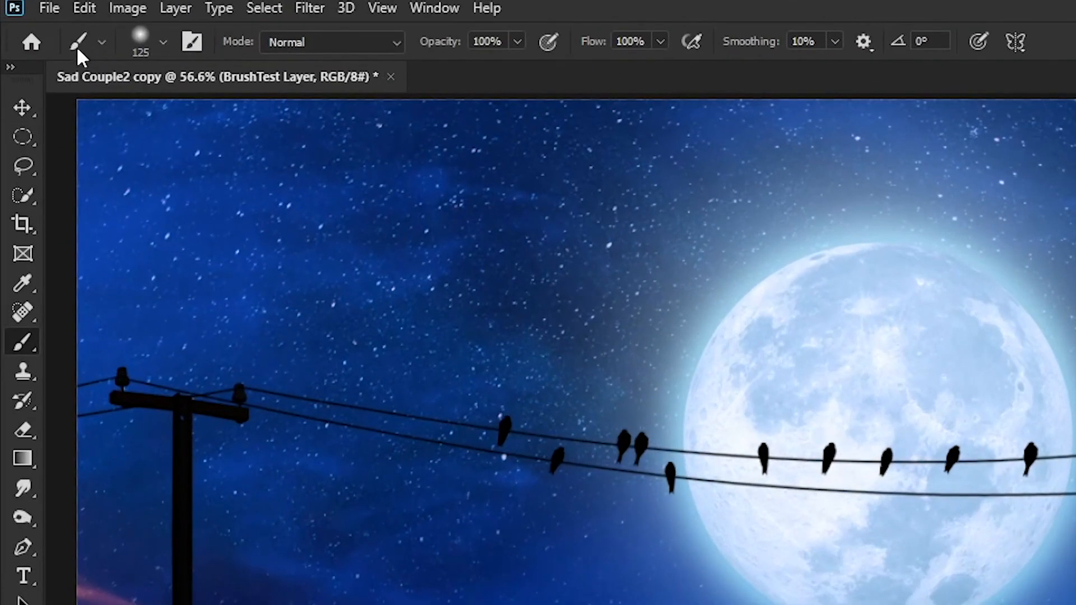
# - Open the brush tool preset picker and its gear menu to reveal Reset Tool
pyautogui.click(101, 42)
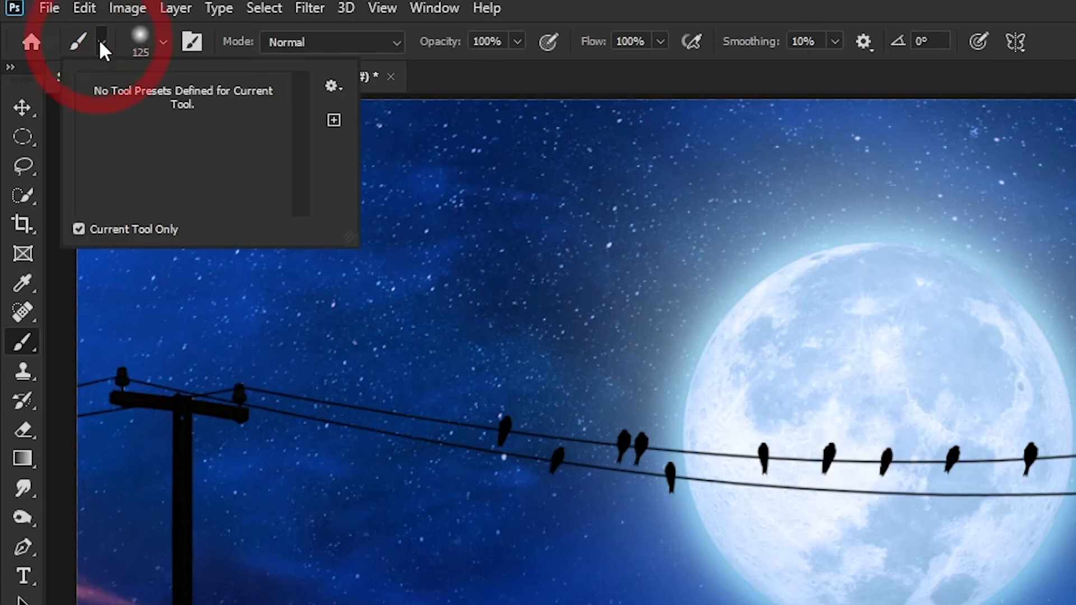
pyautogui.moveTo(335, 98)
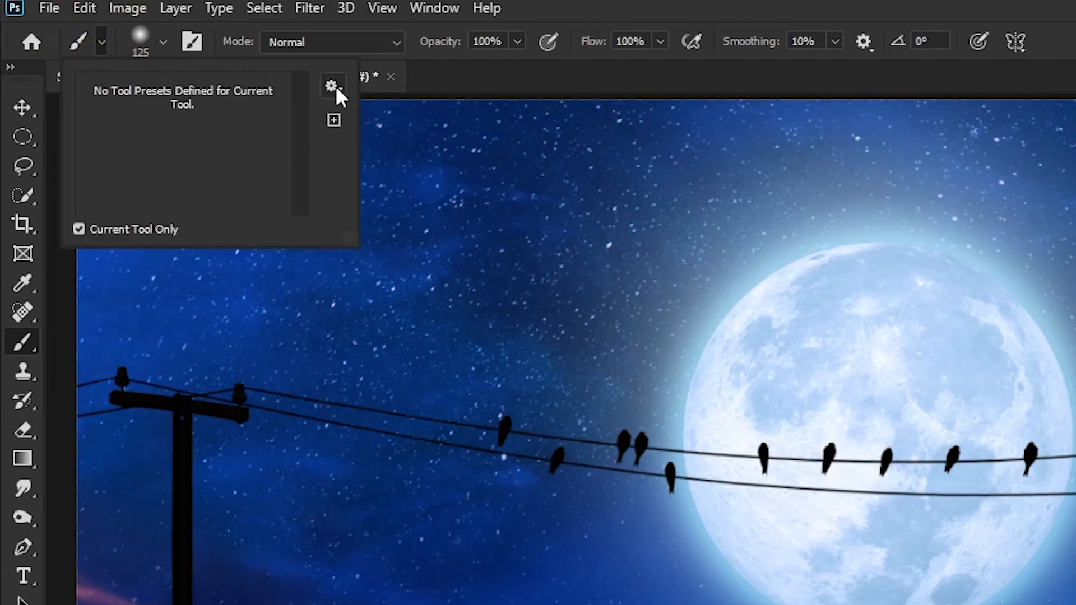
pyautogui.click(332, 86)
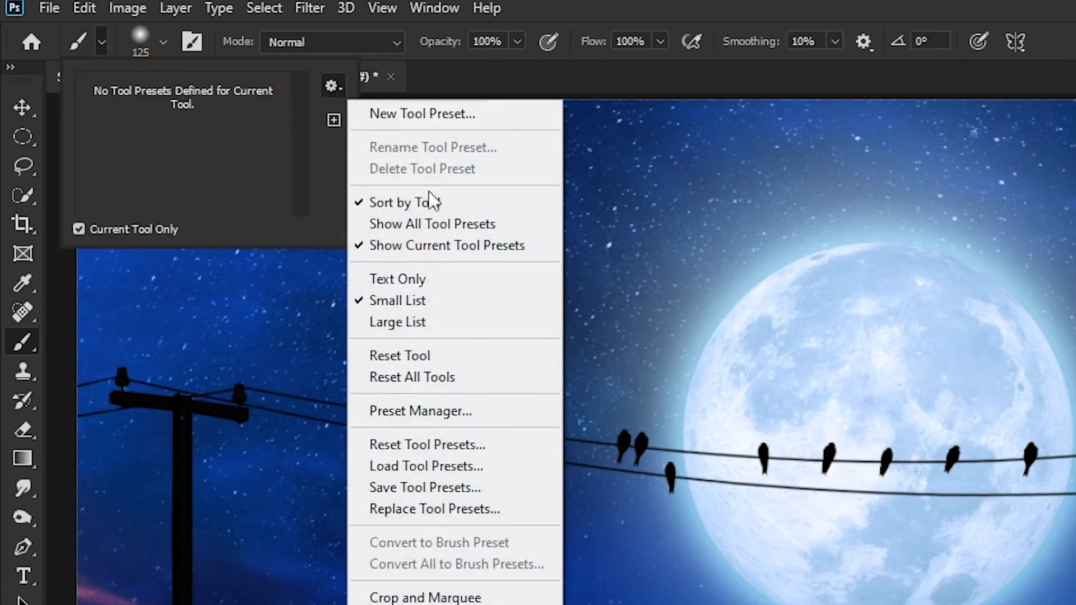